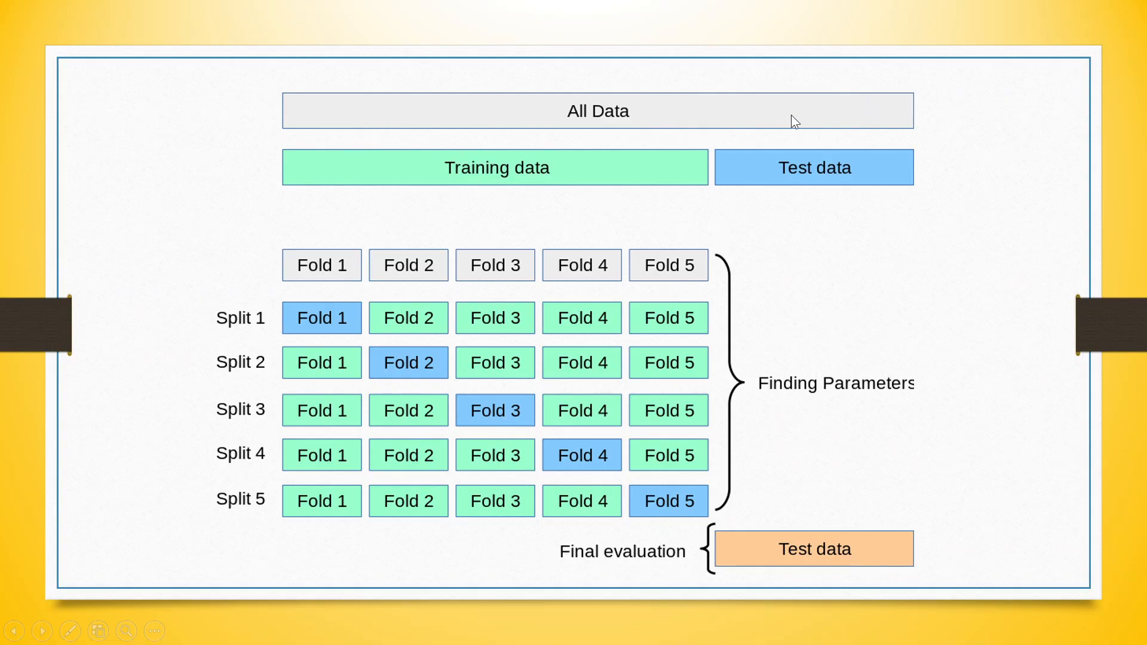
mouse_move(315, 311)
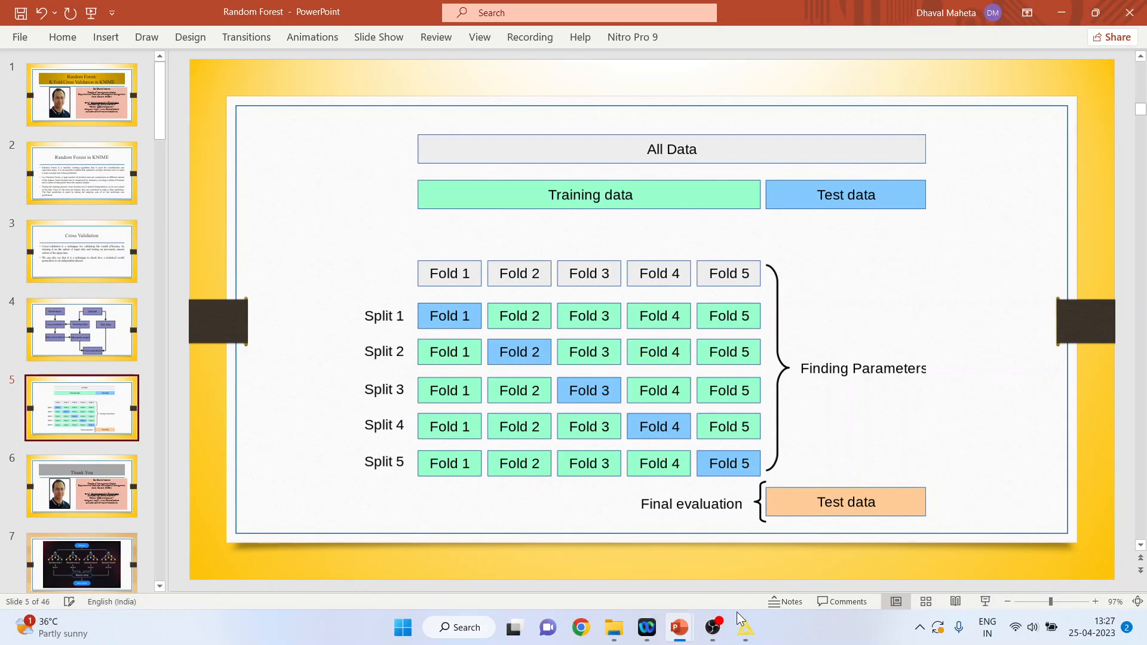
Bring the KNIME workflow window to the front from the five-fold cross-validation slide
click(744, 627)
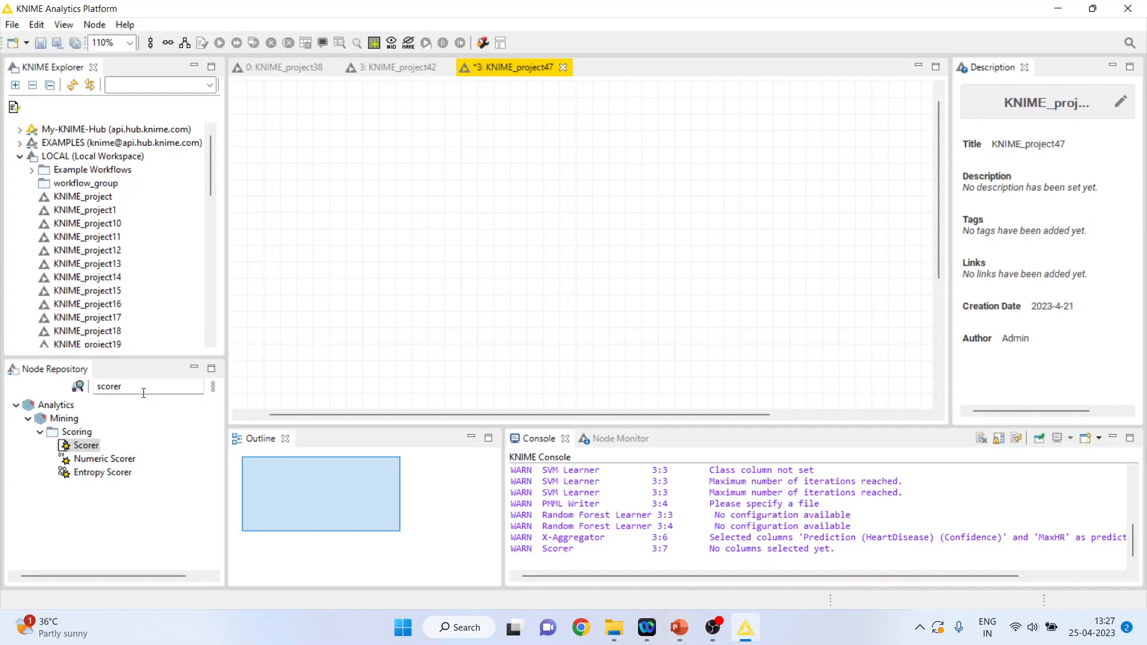
Place a CSV Reader node on the empty canvas from the file-reading category
click(85, 445)
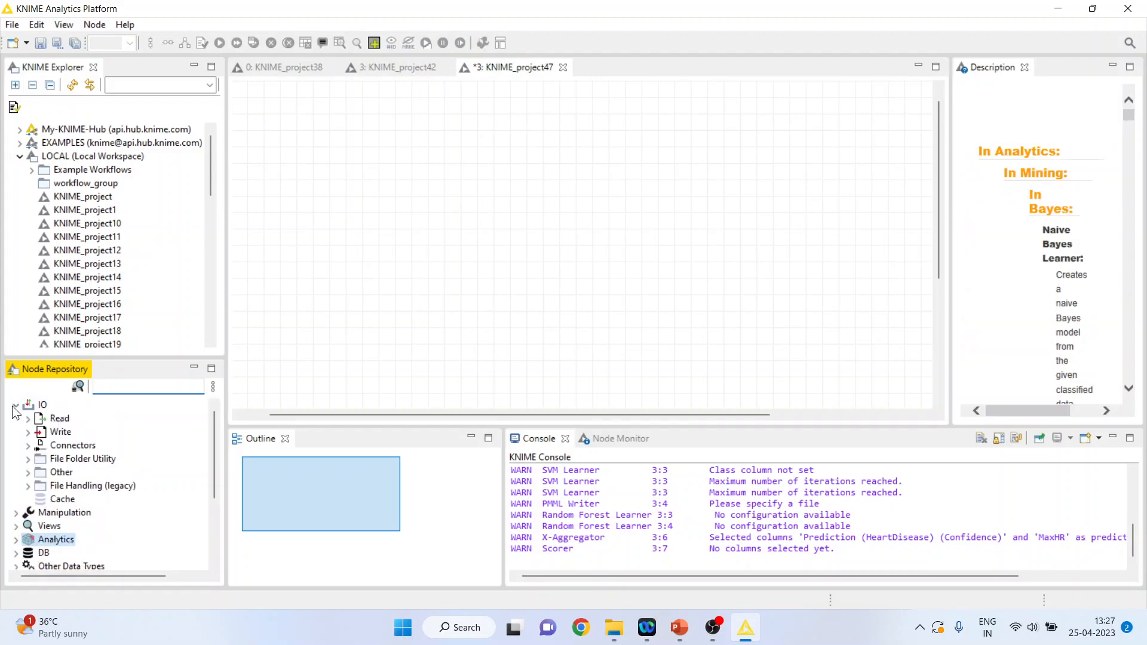
click(27, 405)
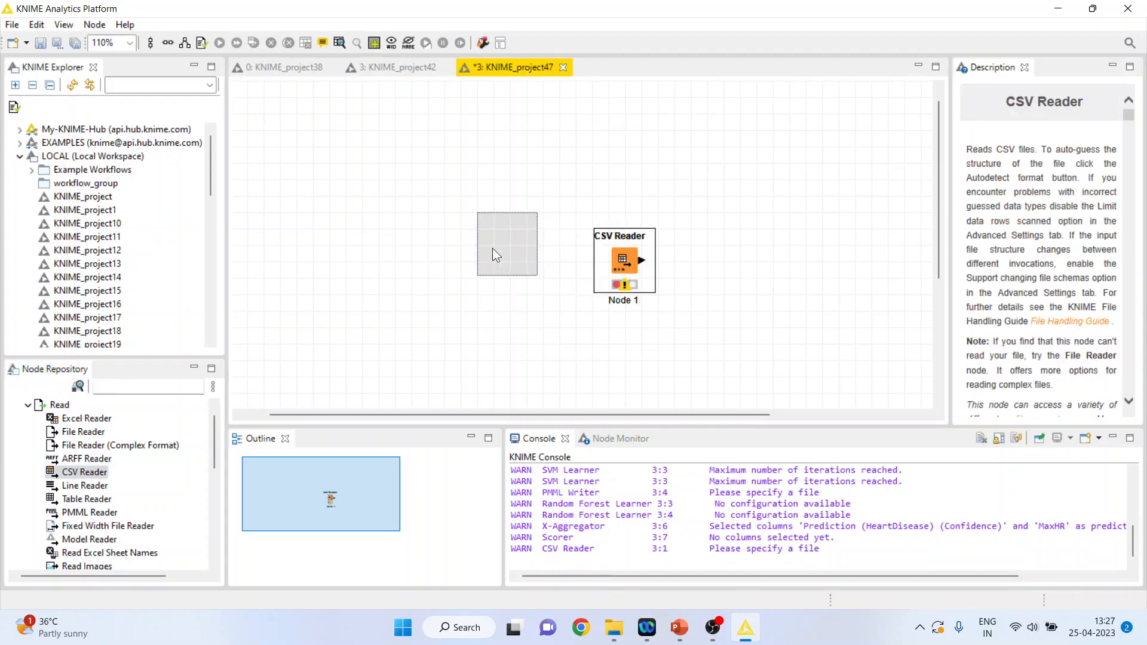
right_click(311, 226)
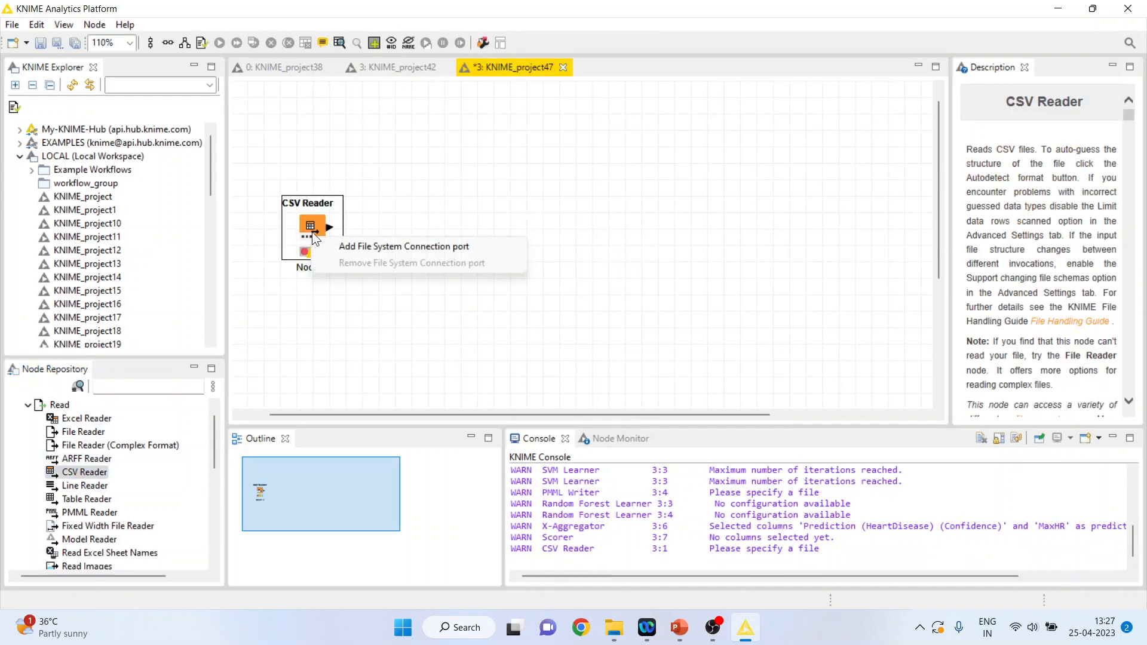
double_click(311, 226)
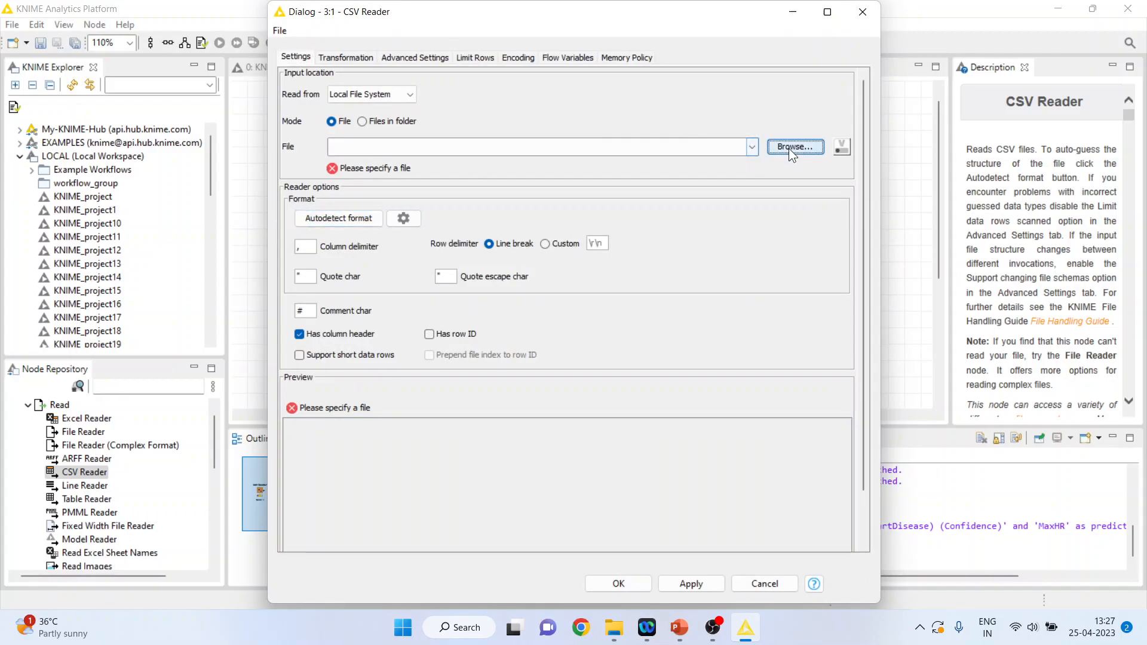
Browse the CSV Reader's input file to the Knime > Data folder
click(795, 147)
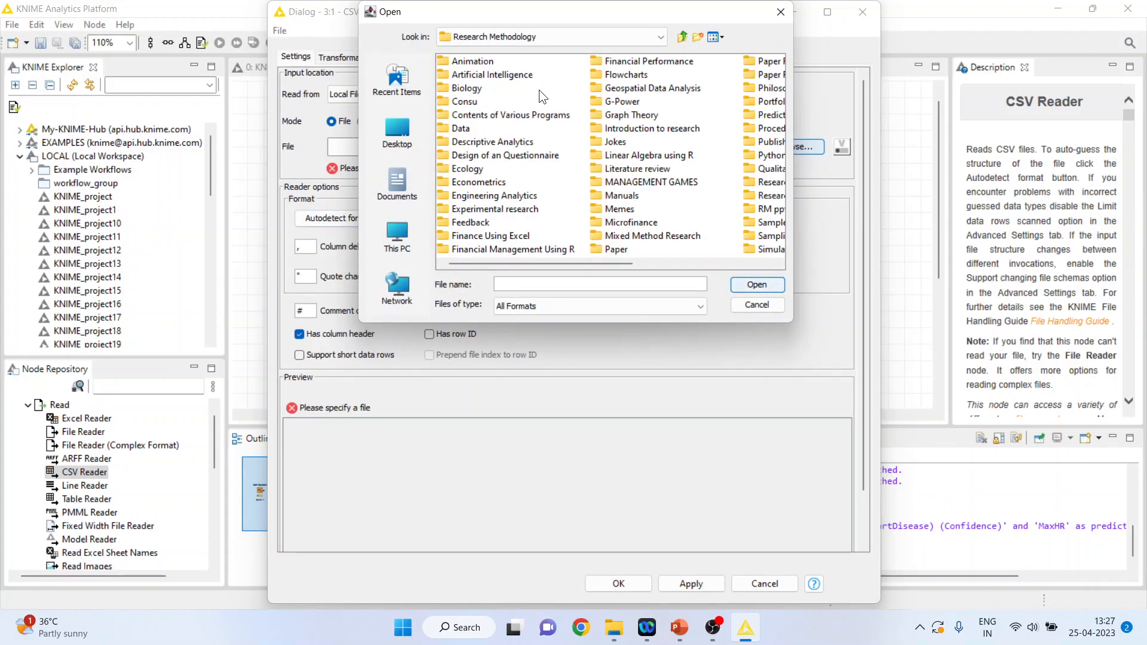
click(768, 115)
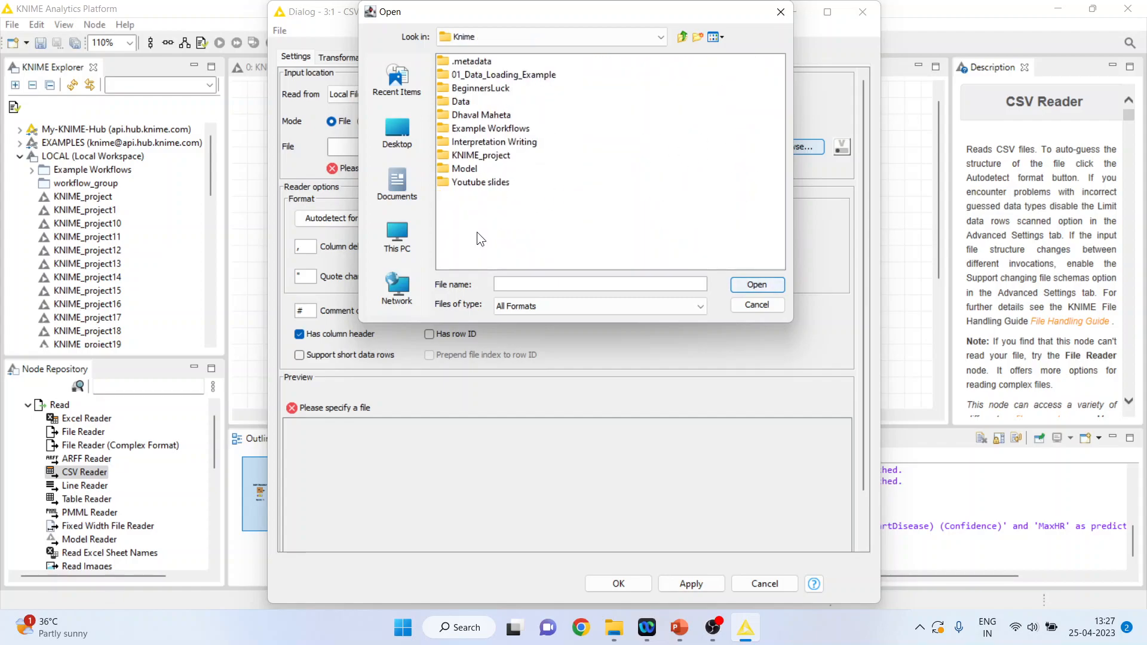
click(461, 100)
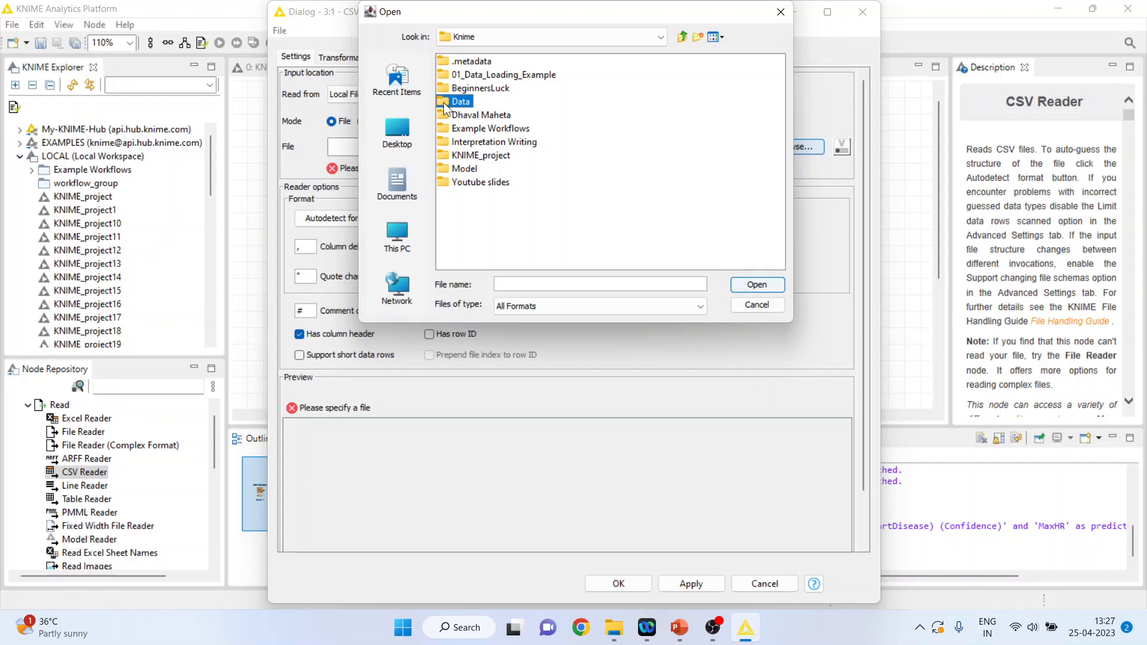
double_click(461, 100)
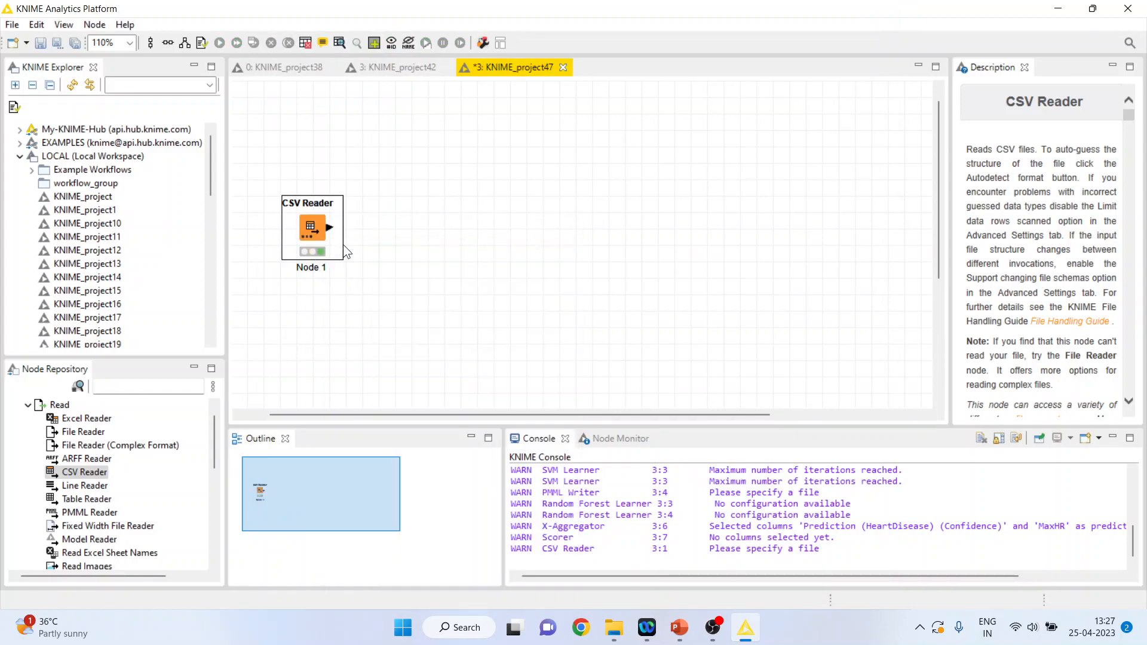
right_click(310, 227)
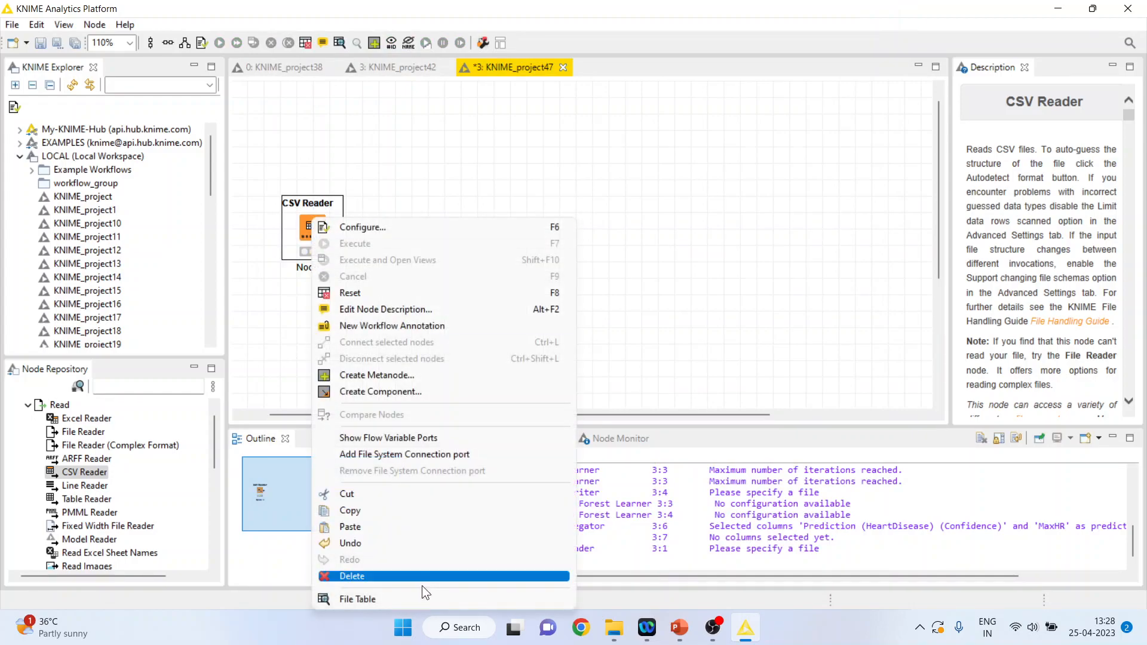
click(358, 598)
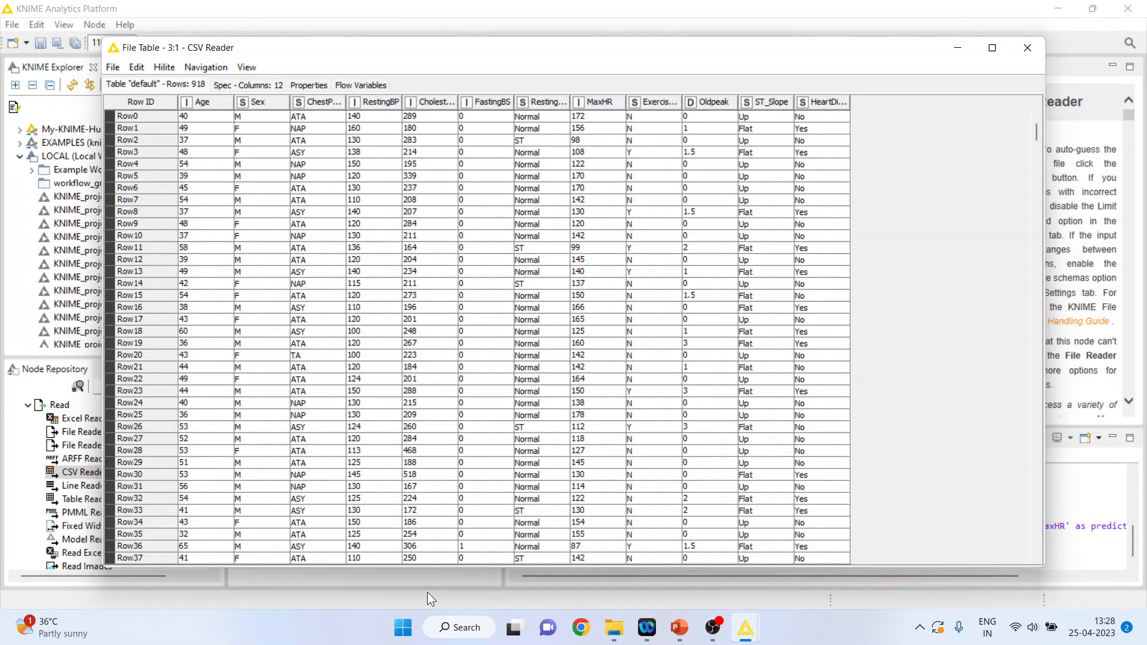
mouse_move(829, 181)
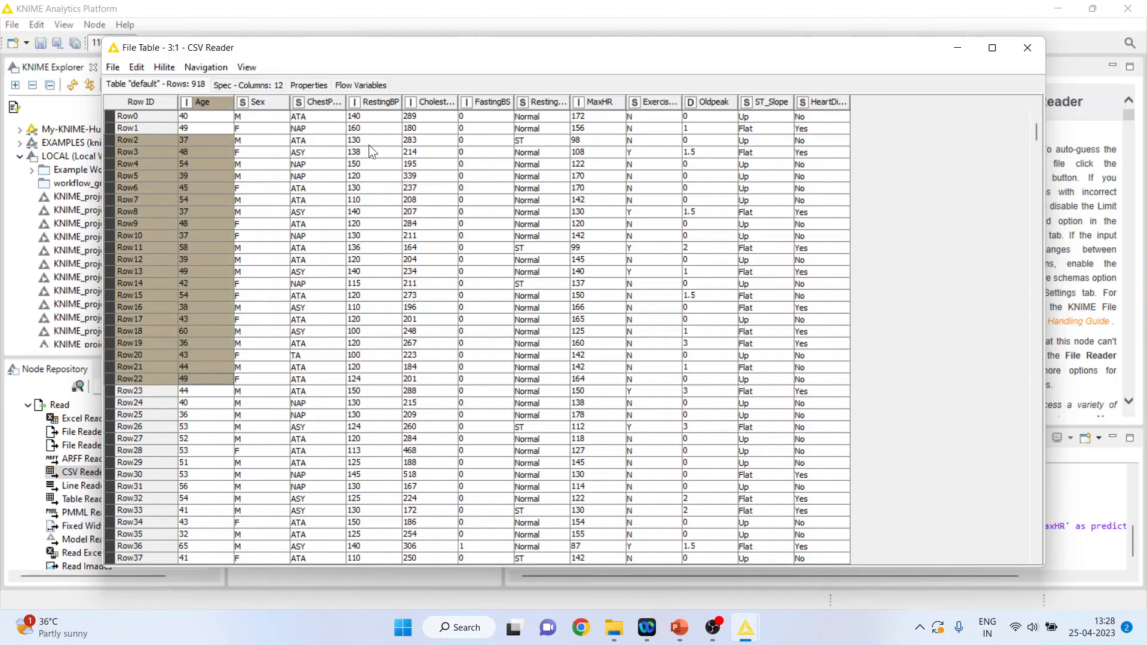
click(435, 102)
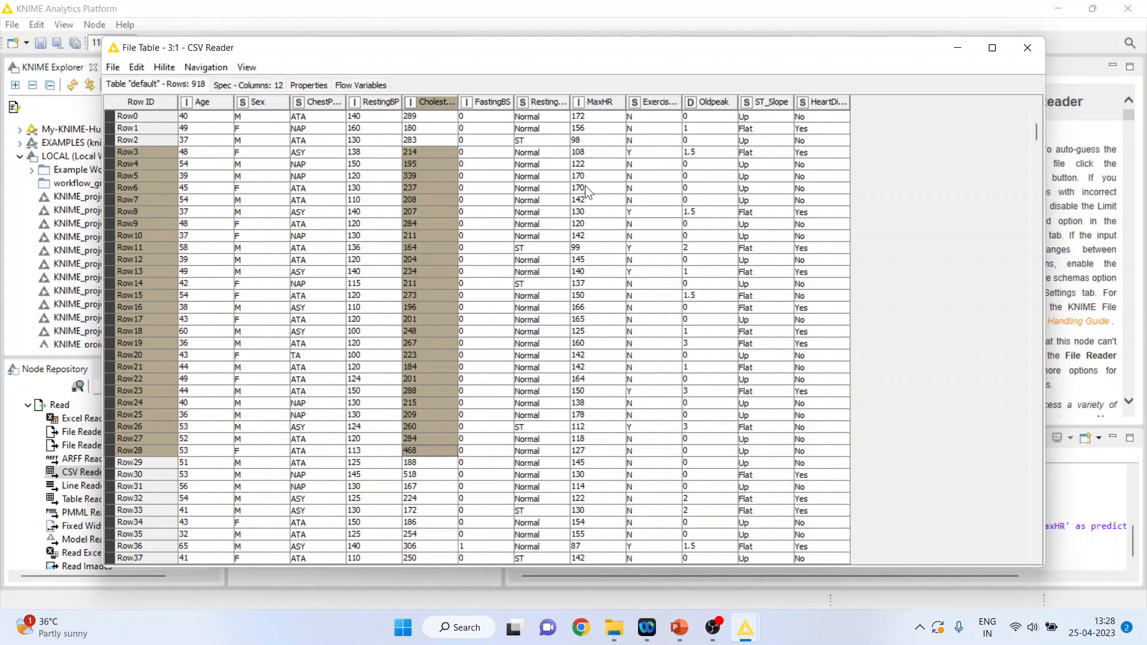
click(598, 102)
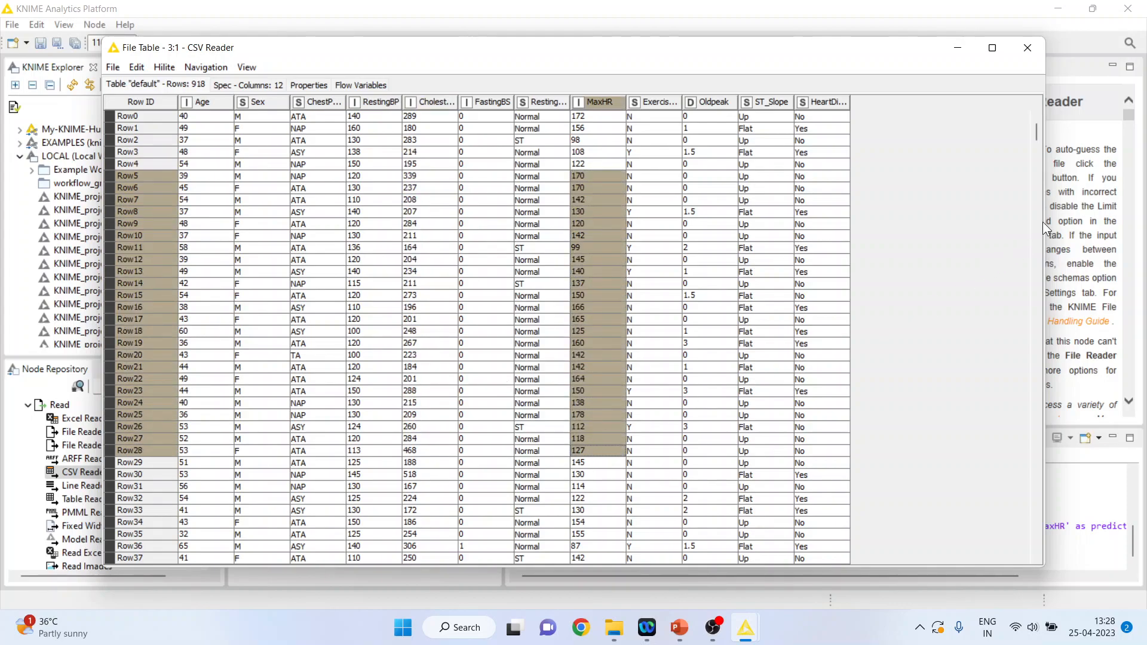
click(1027, 47)
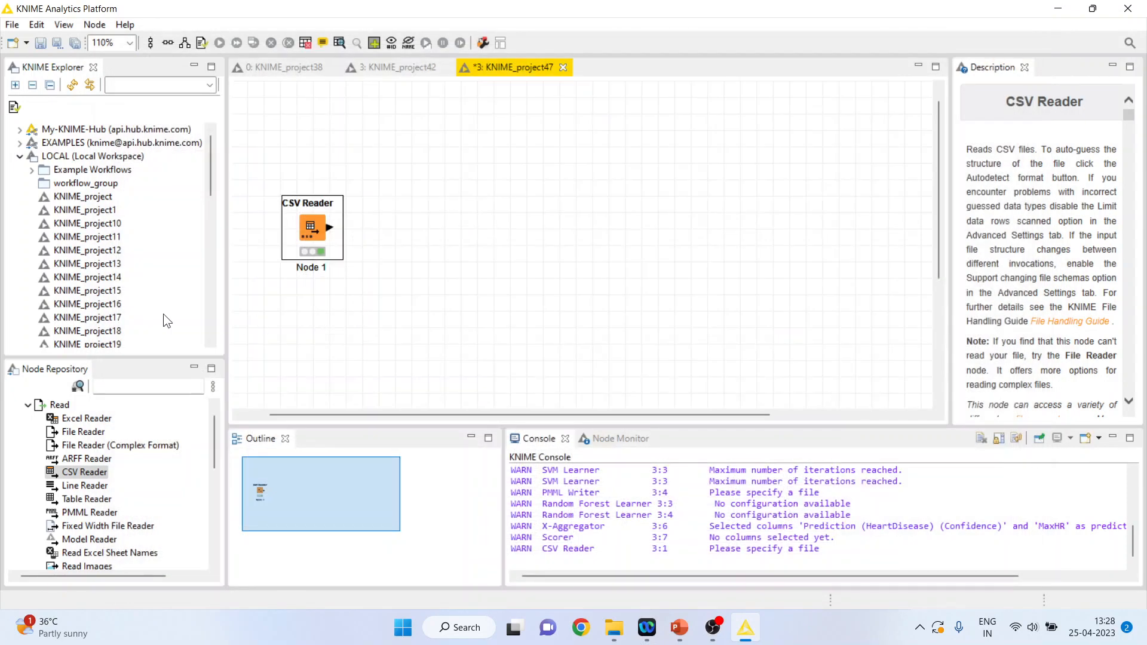
Add a Column Filter node after the CSV Reader and bring up its settings
text(c)
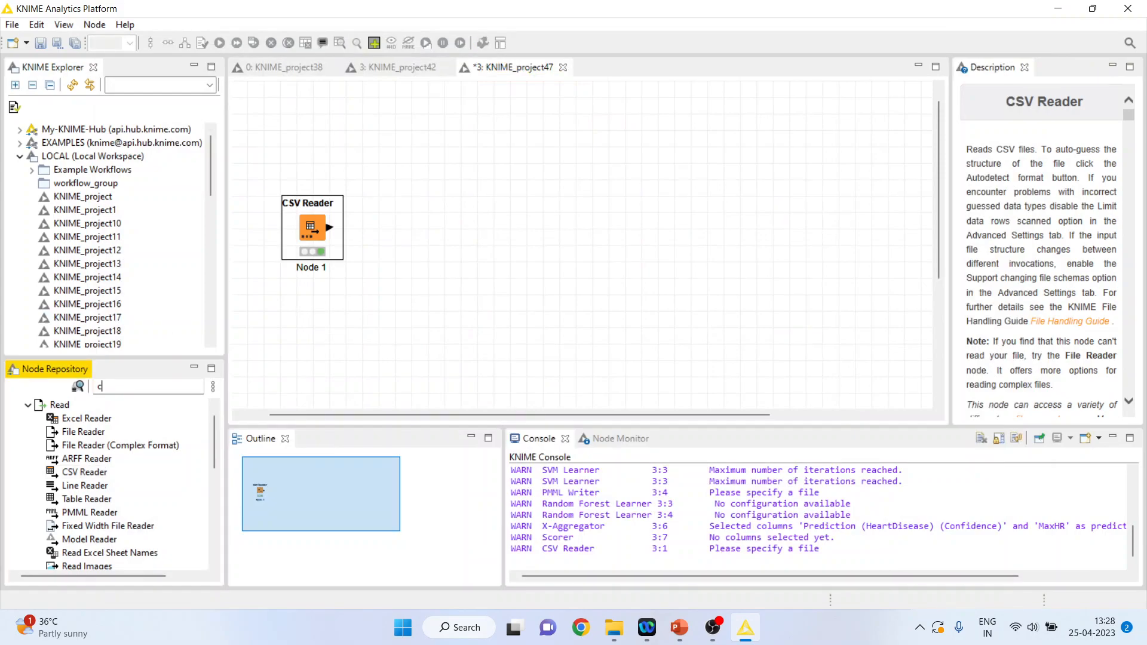
text(olumn filt)
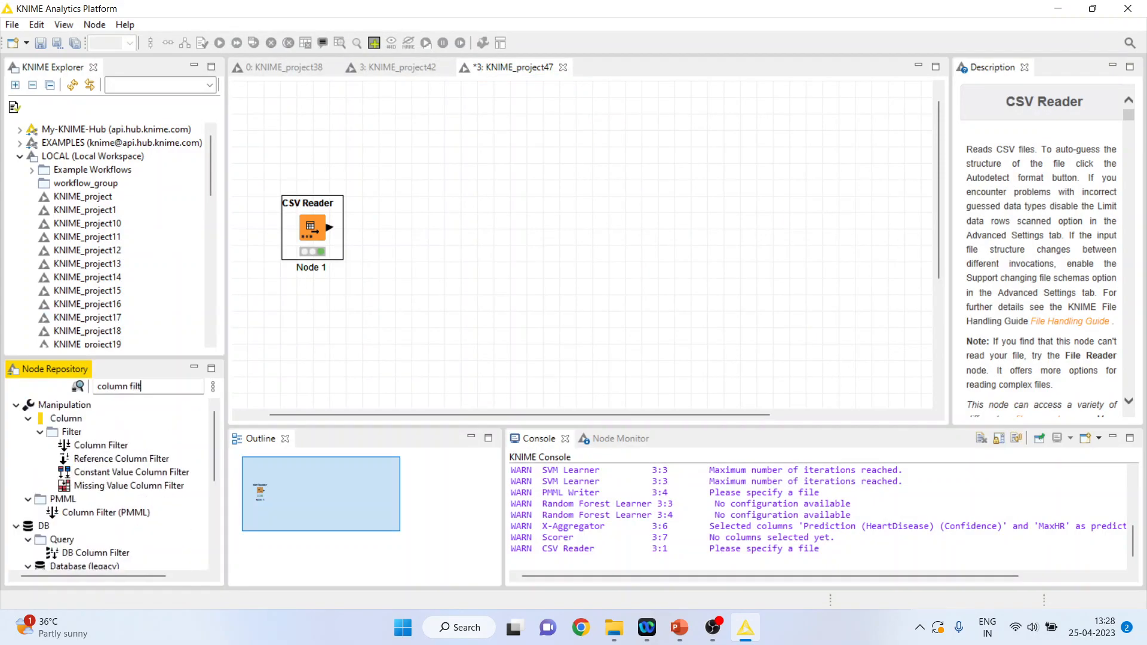
click(101, 444)
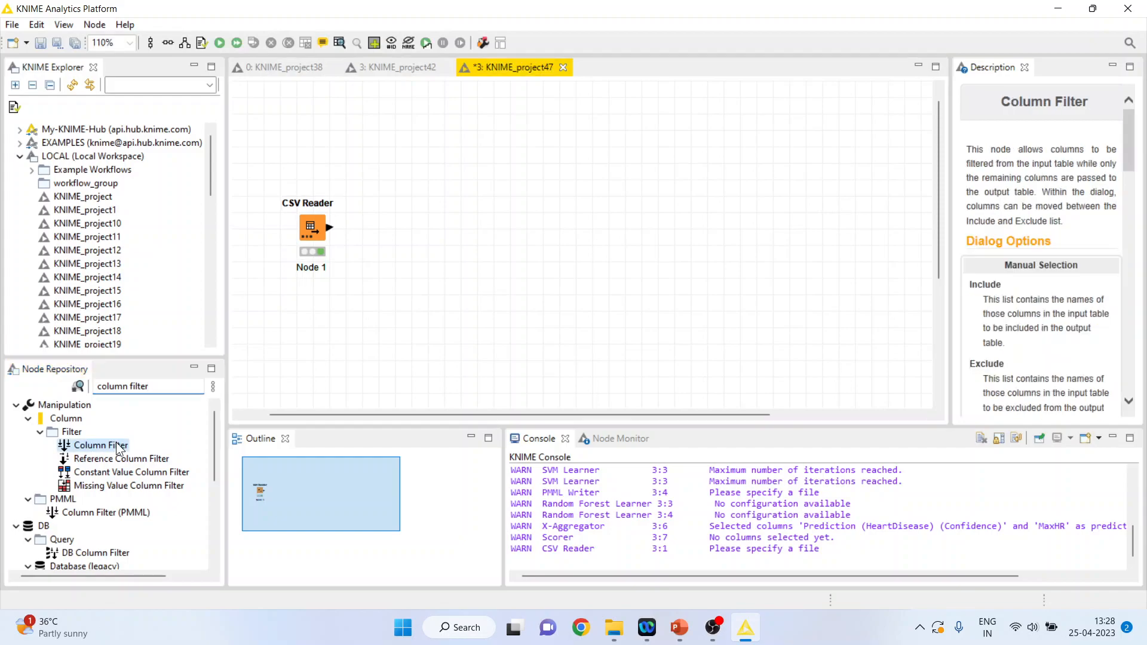
right_click(393, 227)
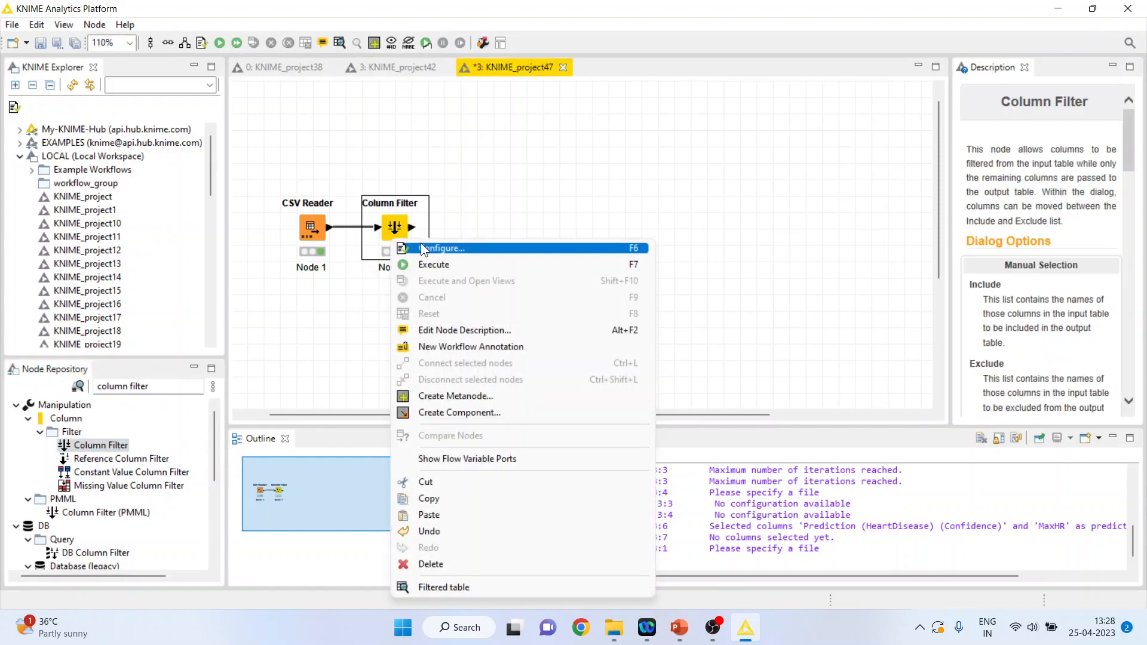
click(444, 248)
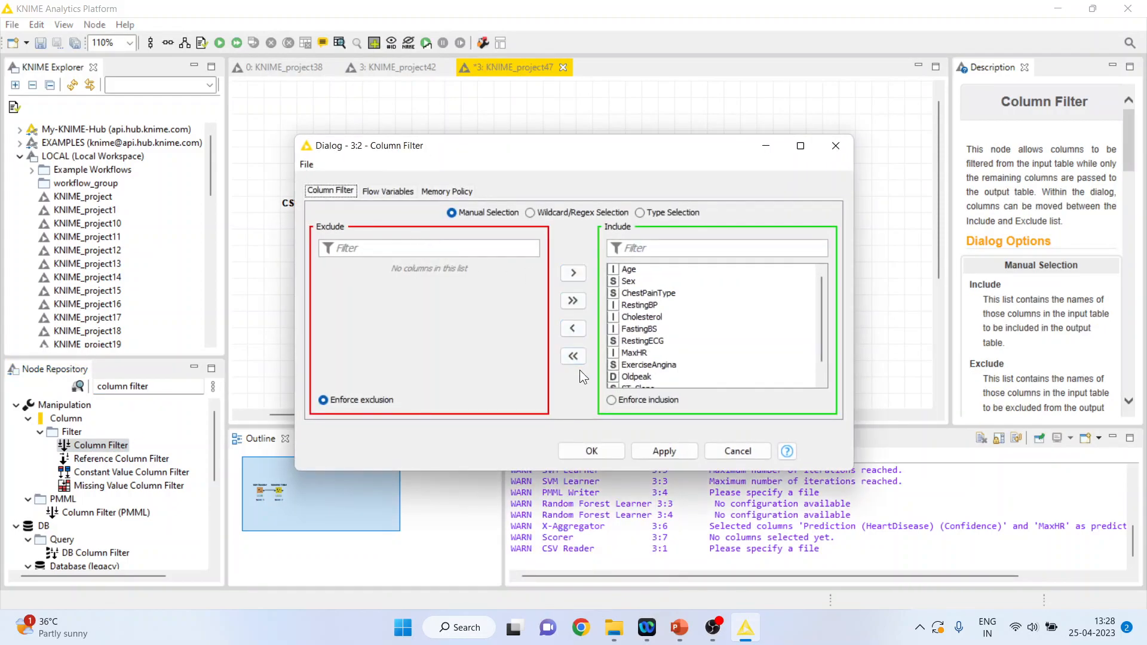
Keep only Age, RestingBP, Cholesterol, MaxHR and HeartDisease, then execute the Column Filter
click(572, 356)
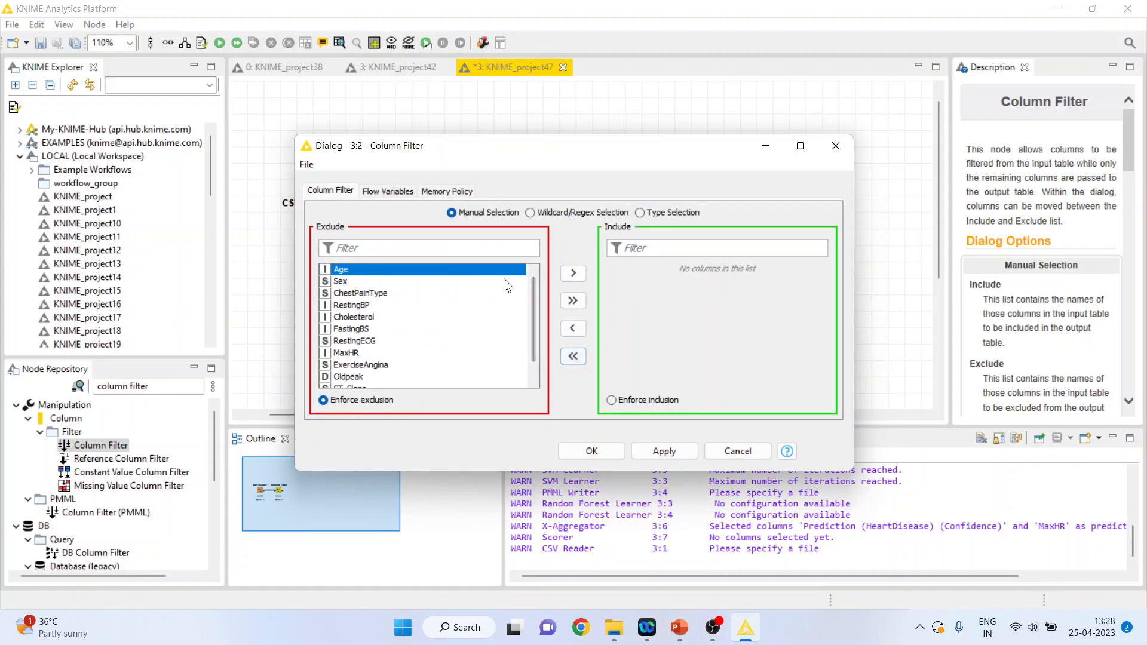
click(572, 273)
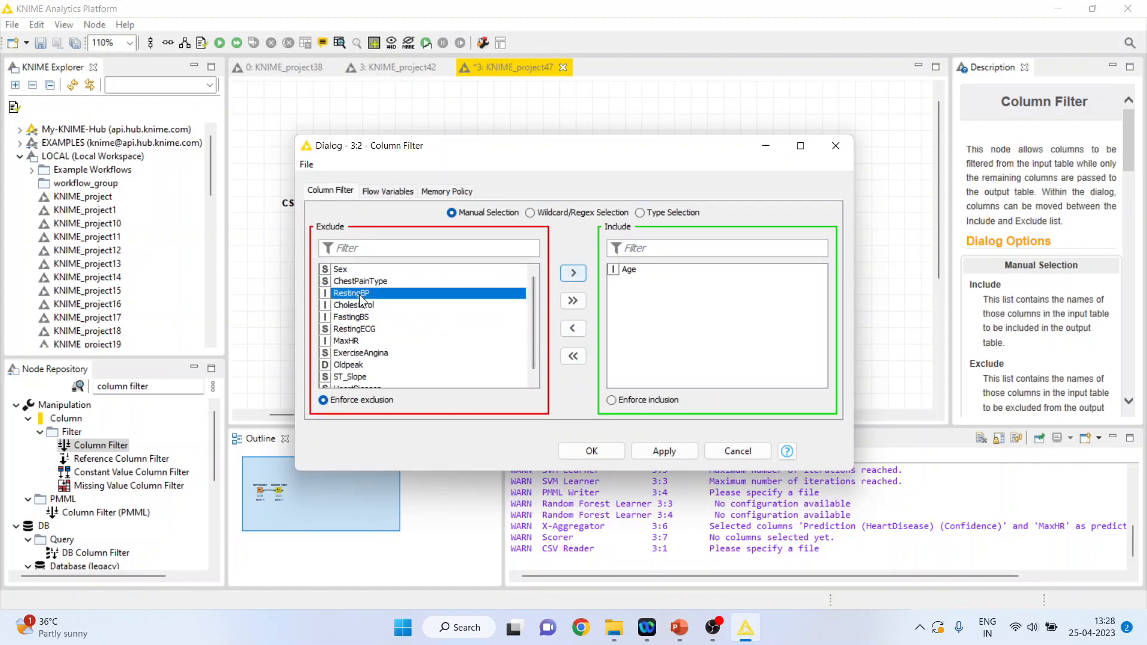
click(572, 273)
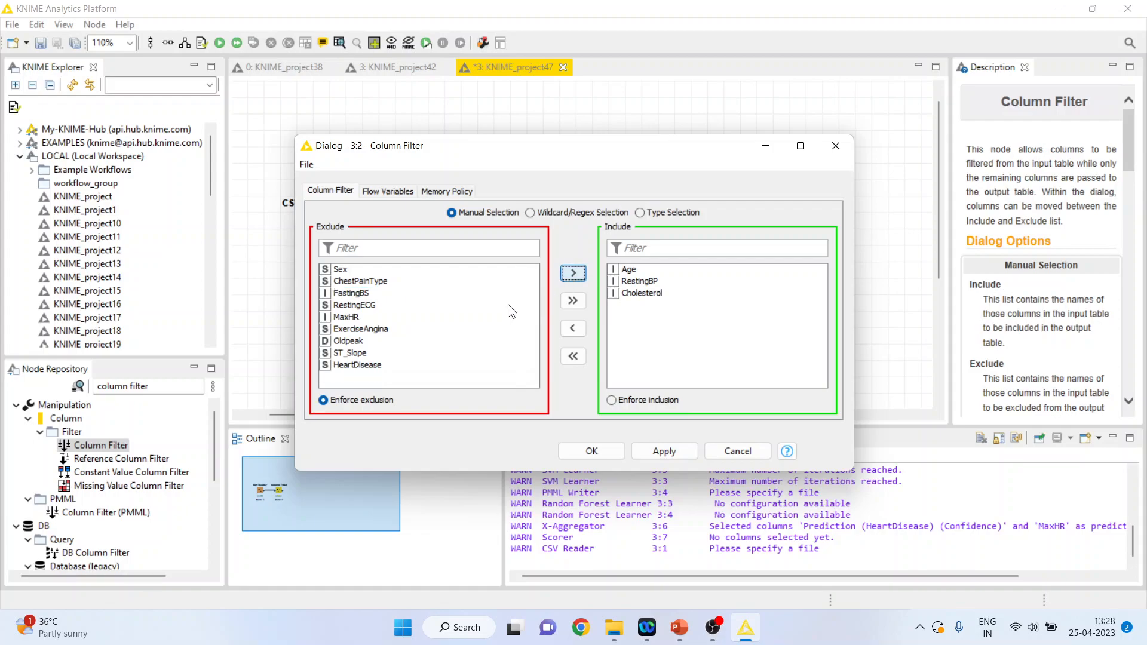
click(346, 316)
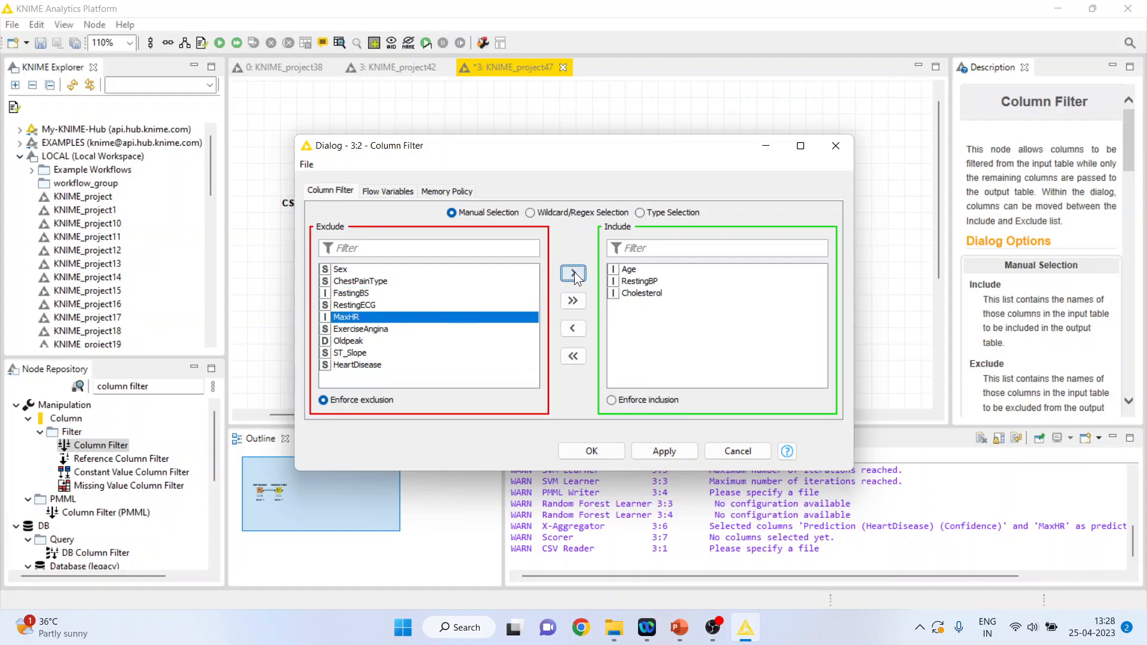
click(573, 273)
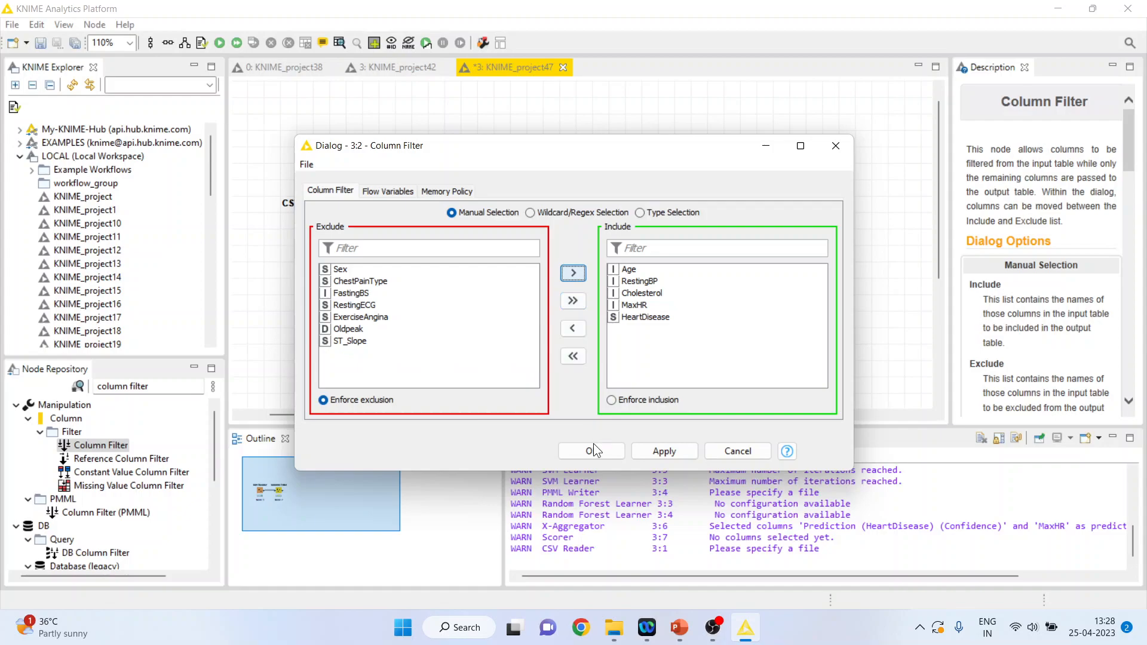
right_click(393, 226)
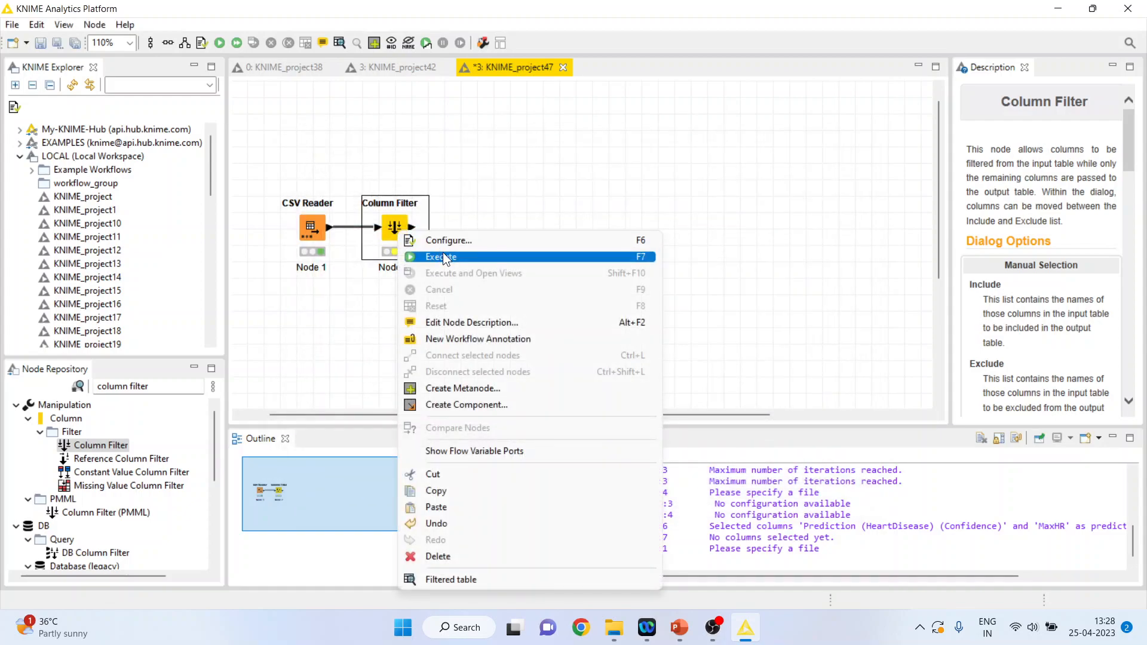
click(441, 256)
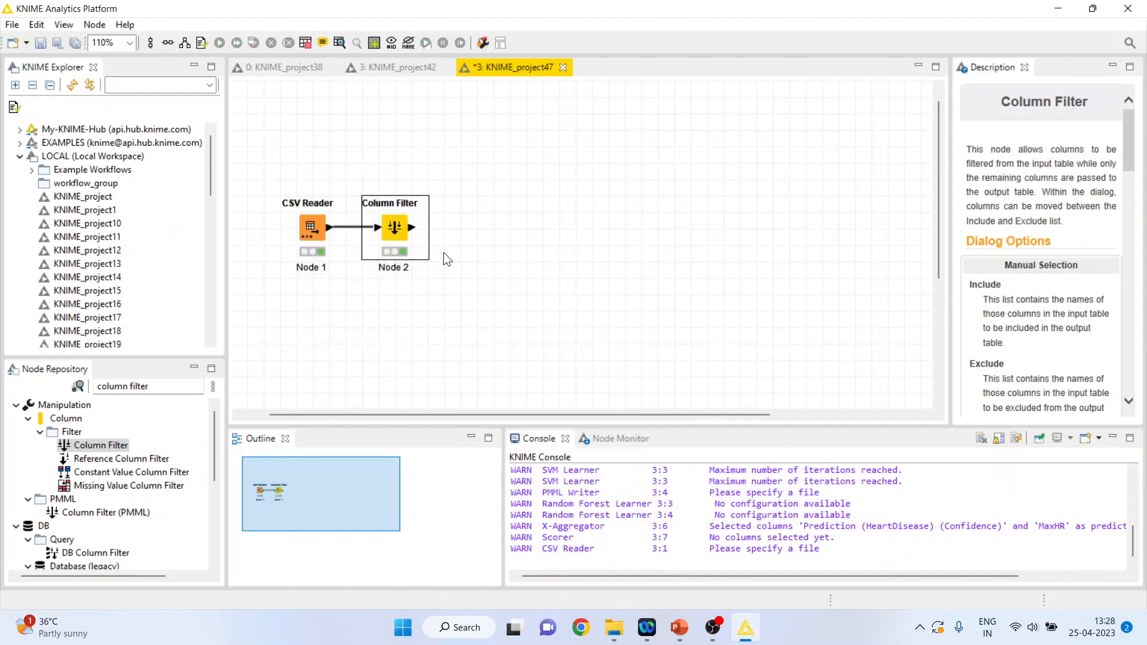
mouse_move(238, 358)
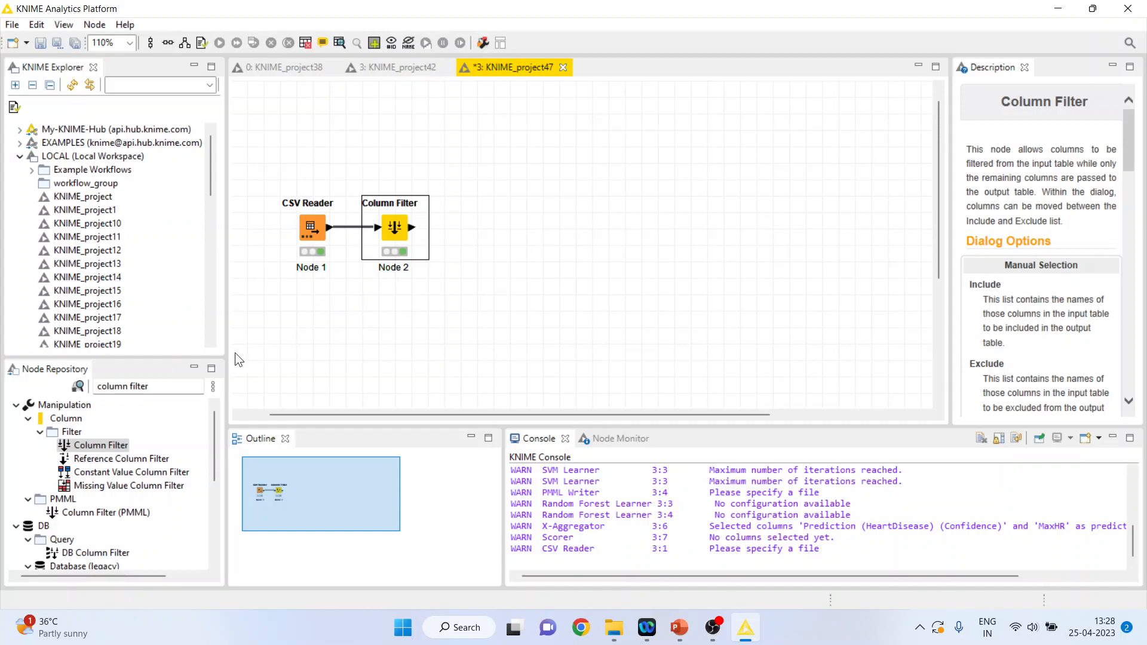
Add an X-Partitioner with stratified sampling on HeartDisease and execute it
click(145, 386)
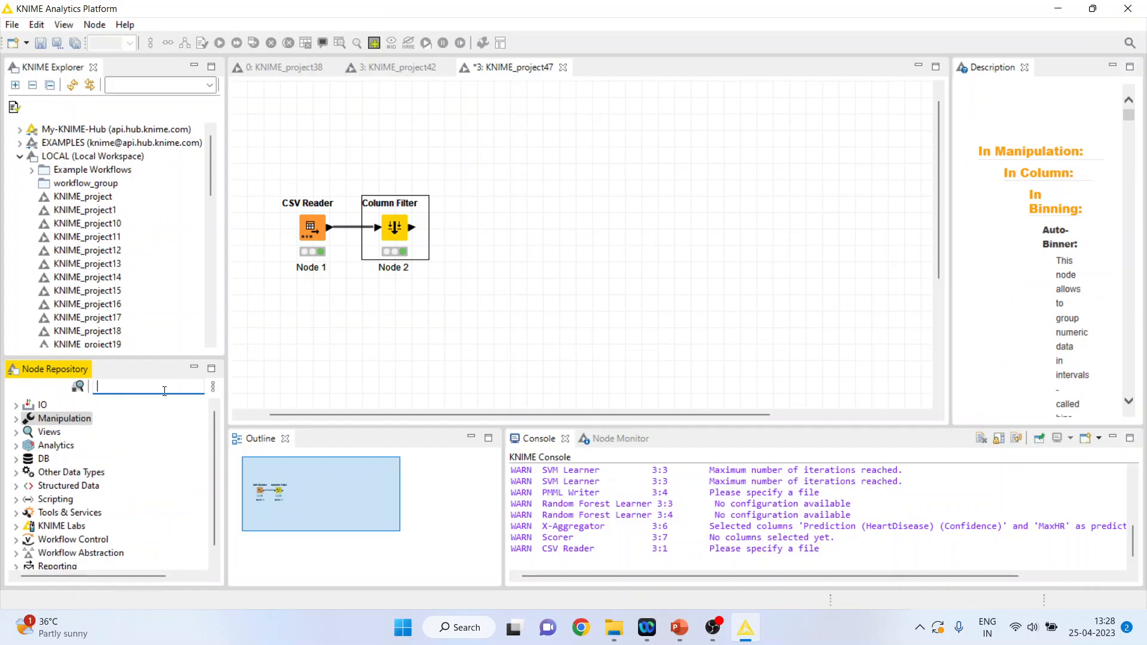
text(parti)
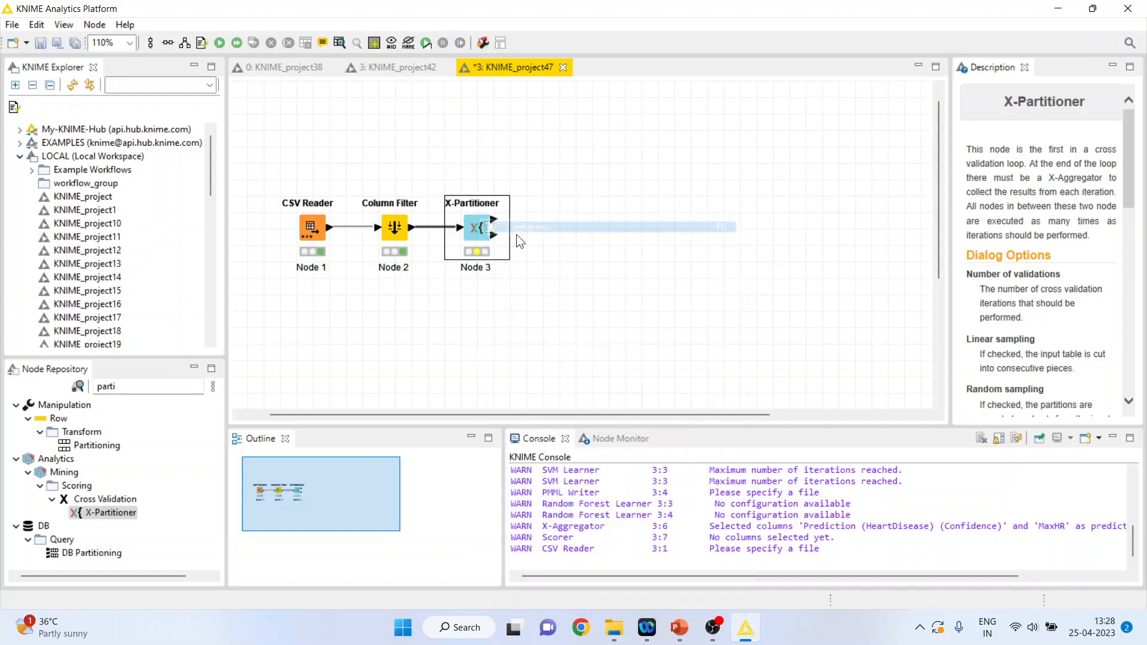
double_click(476, 227)
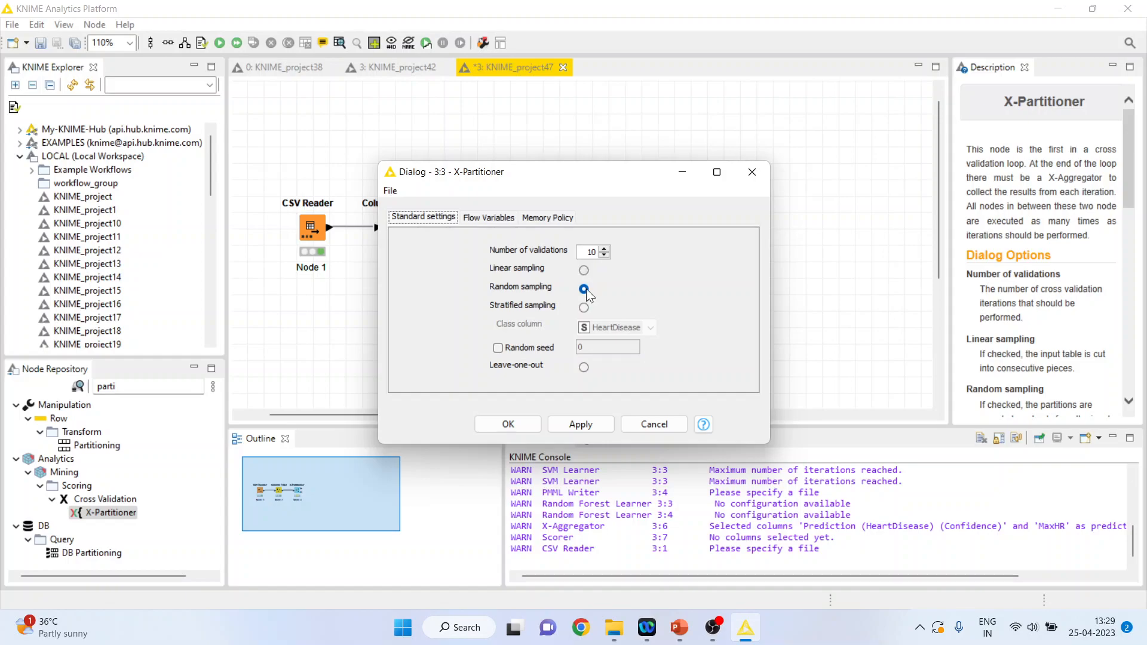
click(584, 307)
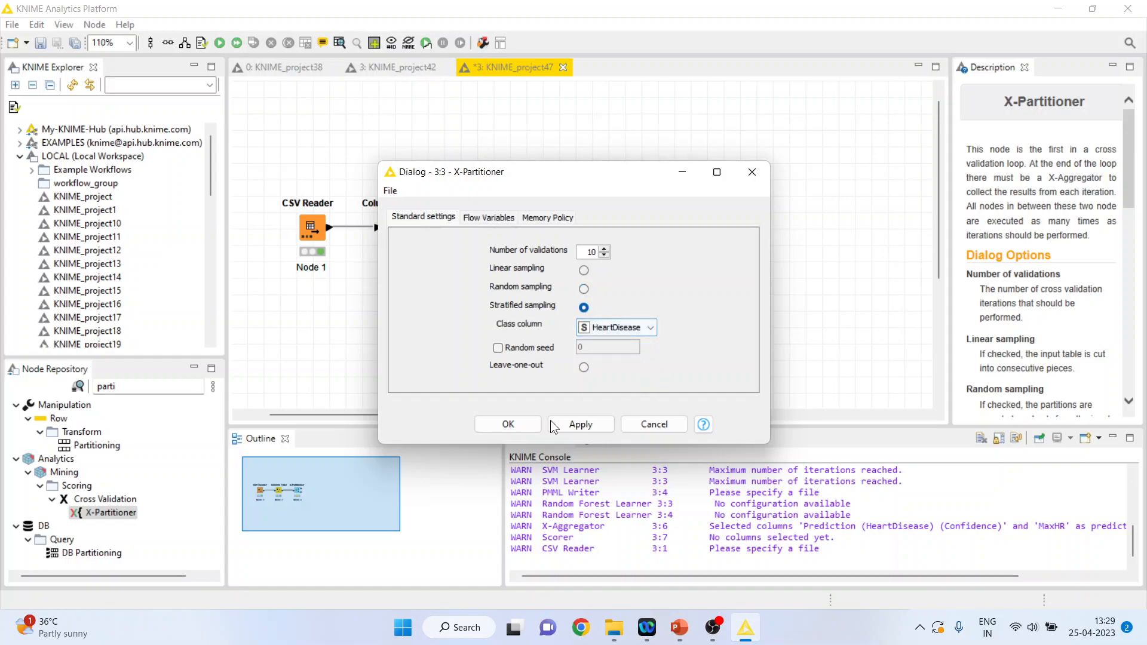
right_click(472, 227)
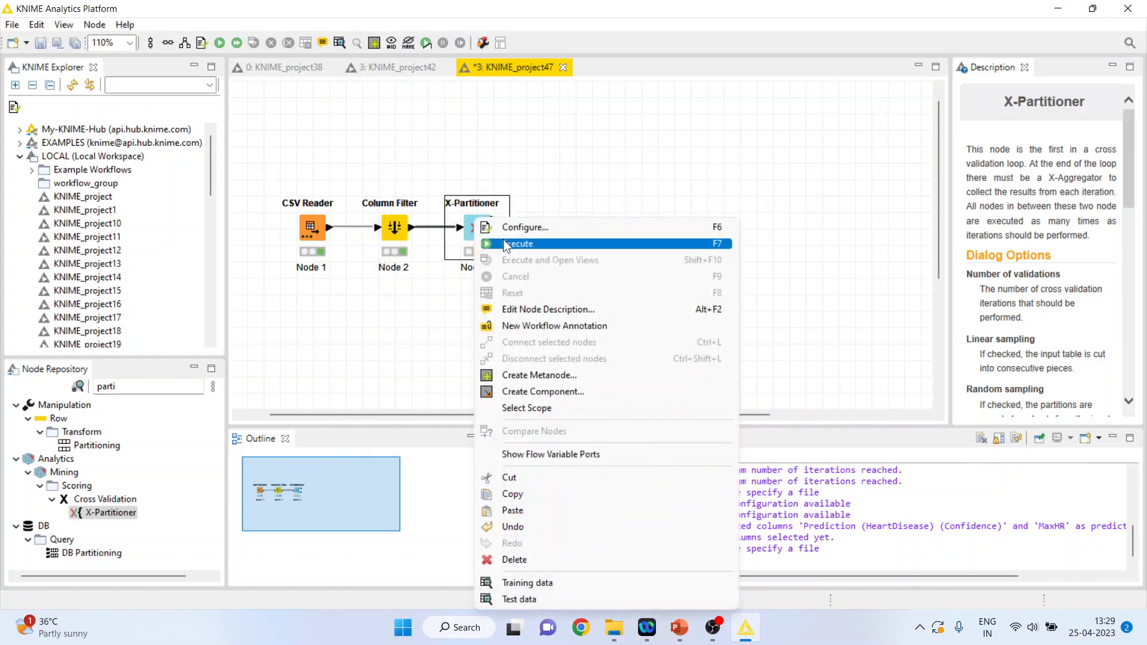
click(519, 244)
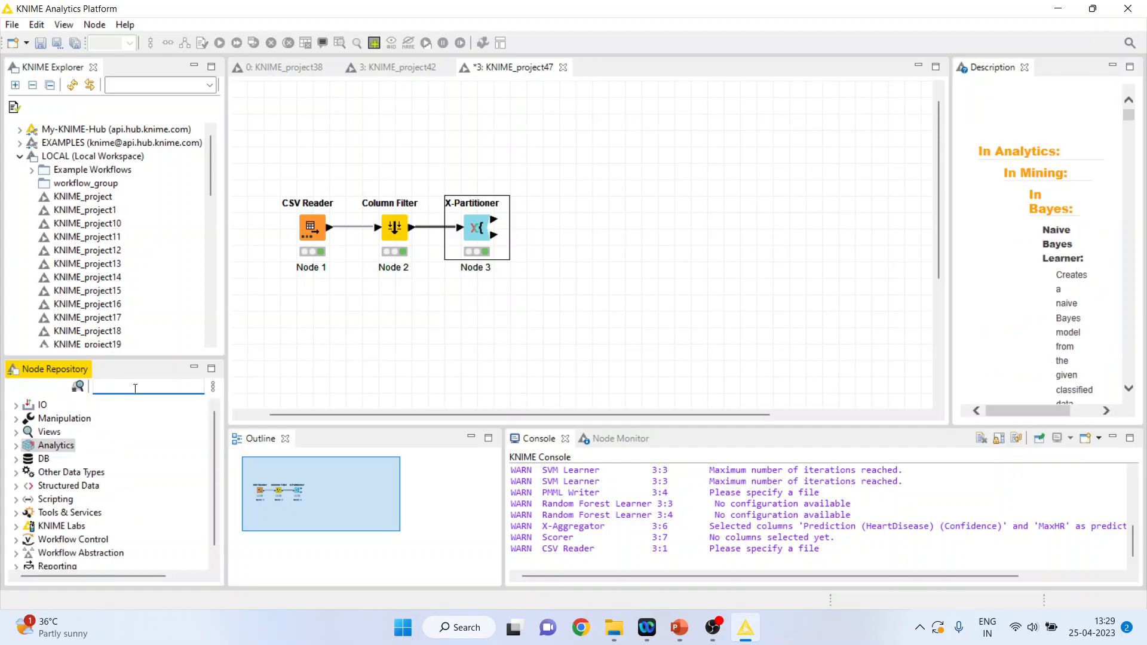
Add a Random Forest Learner targeting HeartDisease after the X-Partitioner and execute it
text(random)
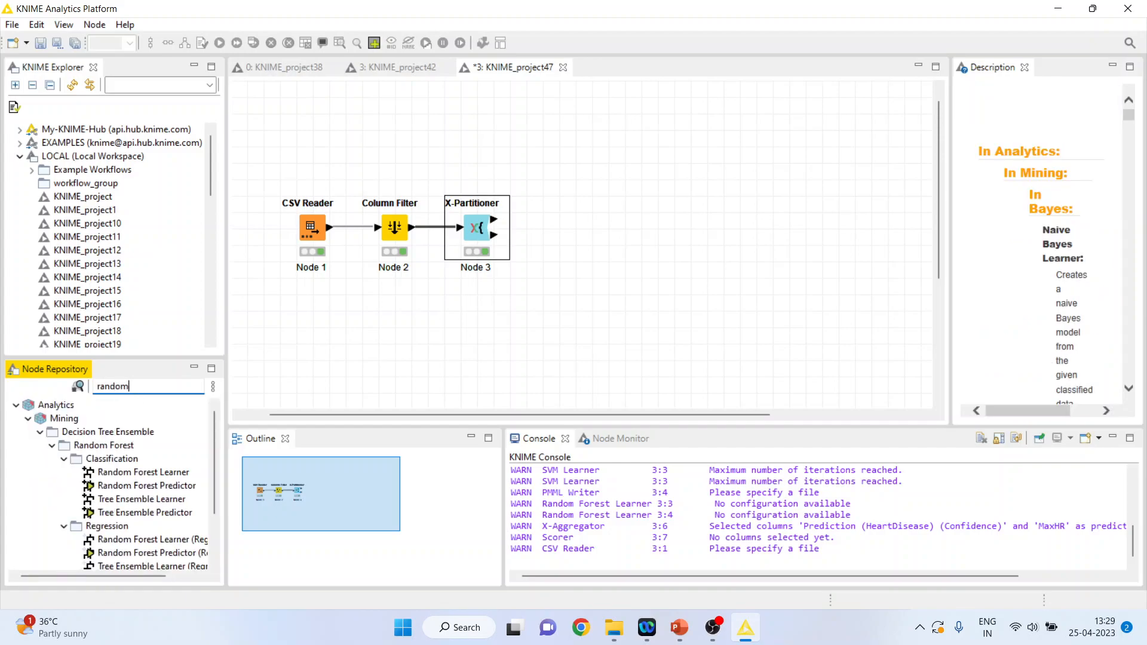
double_click(142, 472)
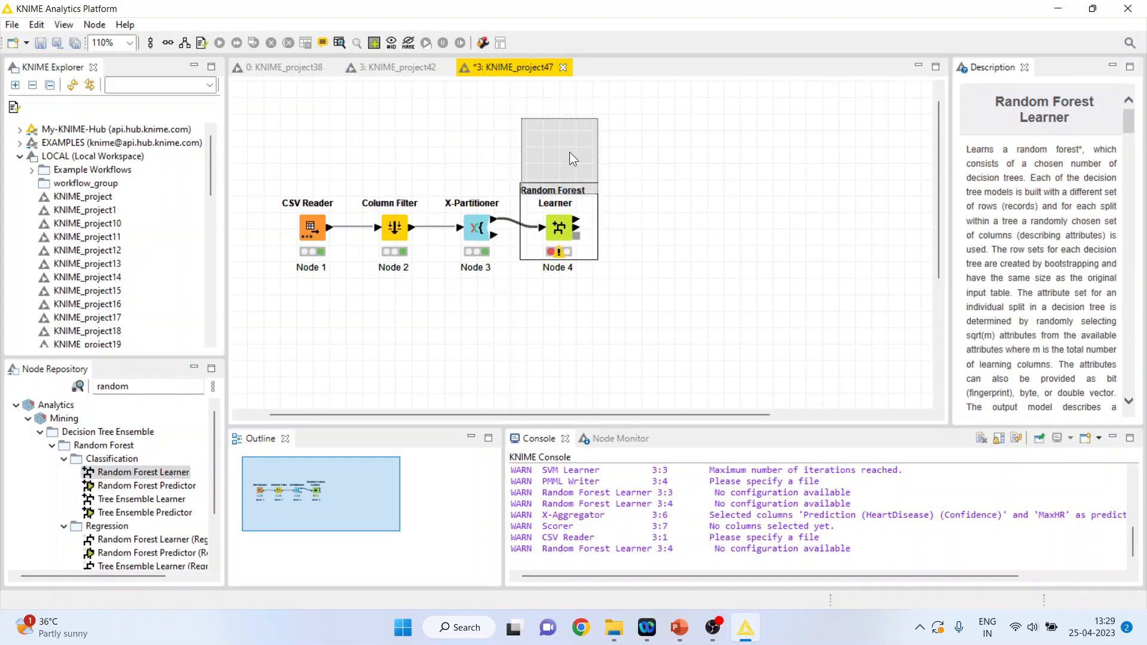
right_click(558, 227)
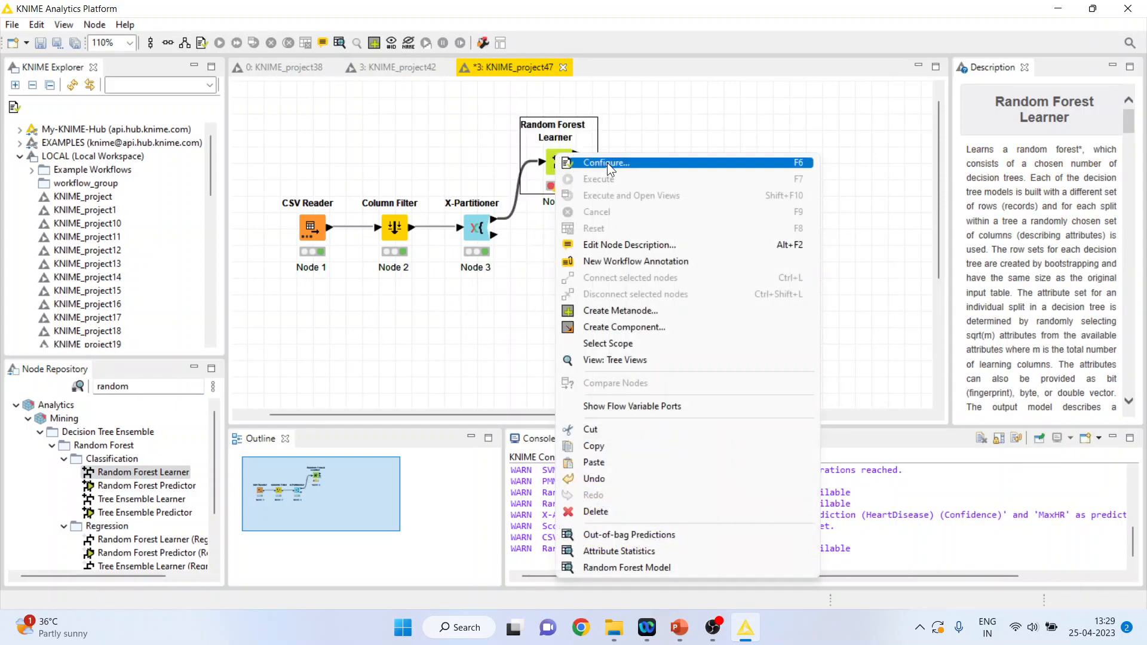
click(606, 163)
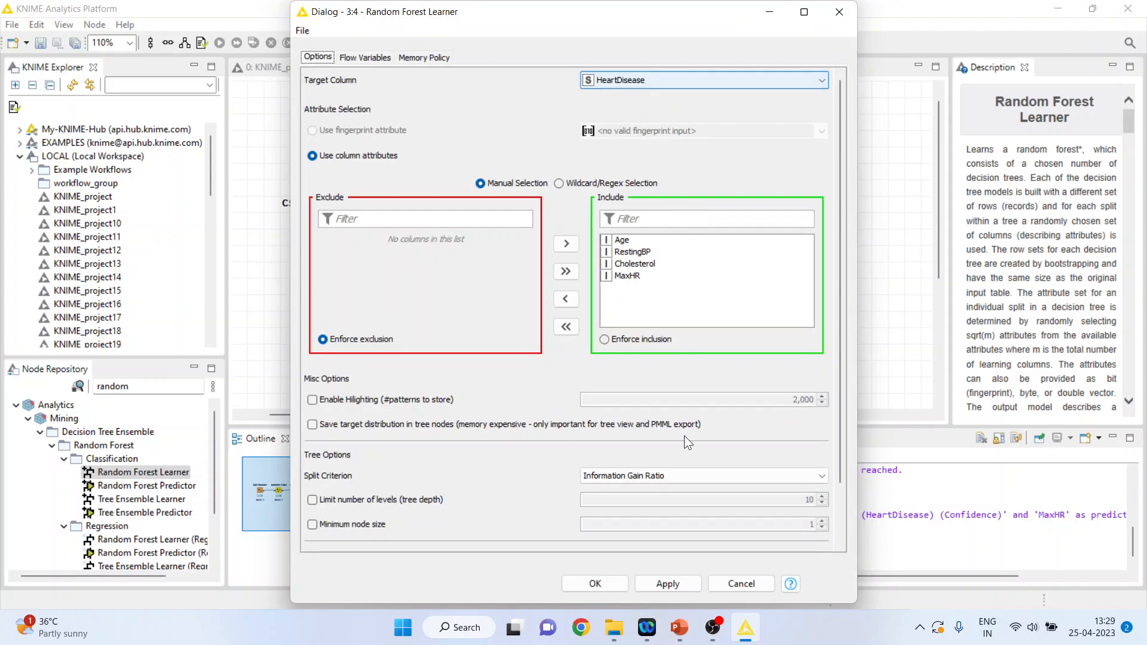
right_click(558, 162)
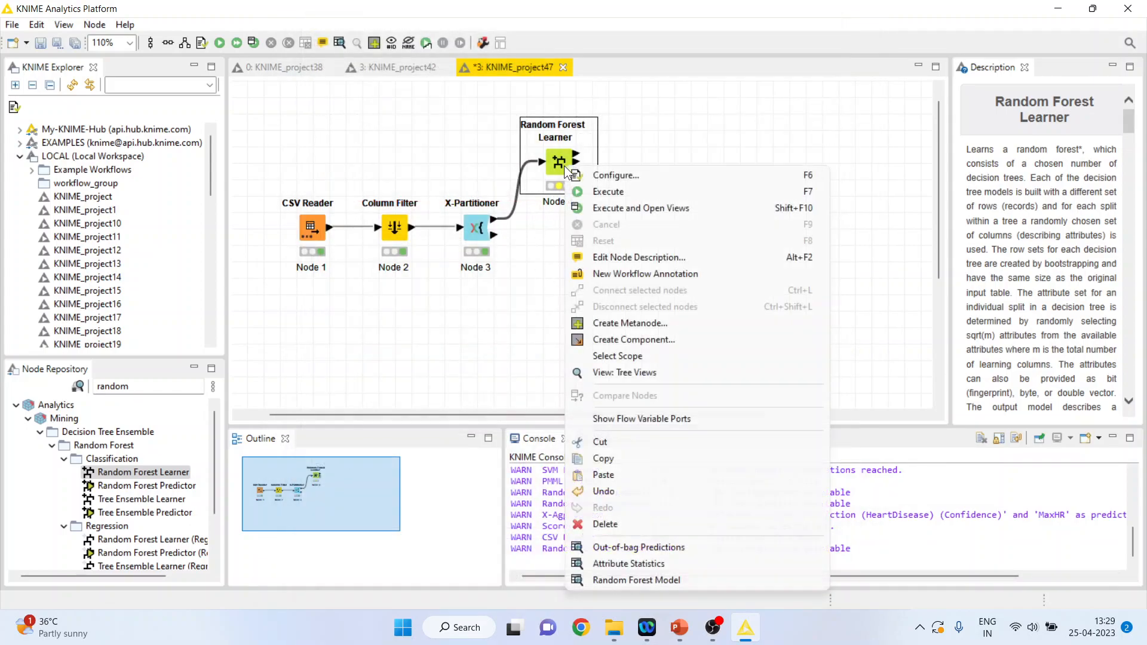
click(430, 372)
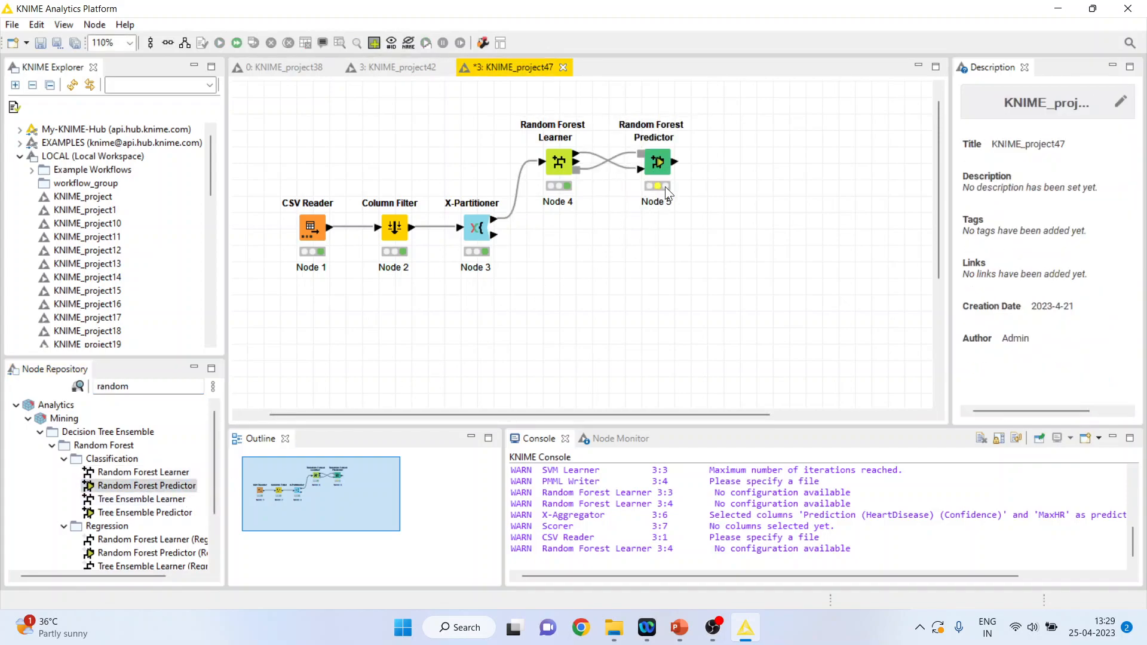
Position the Random Forest Predictor below the learner and feed it the X-Partitioner's test data
click(656, 161)
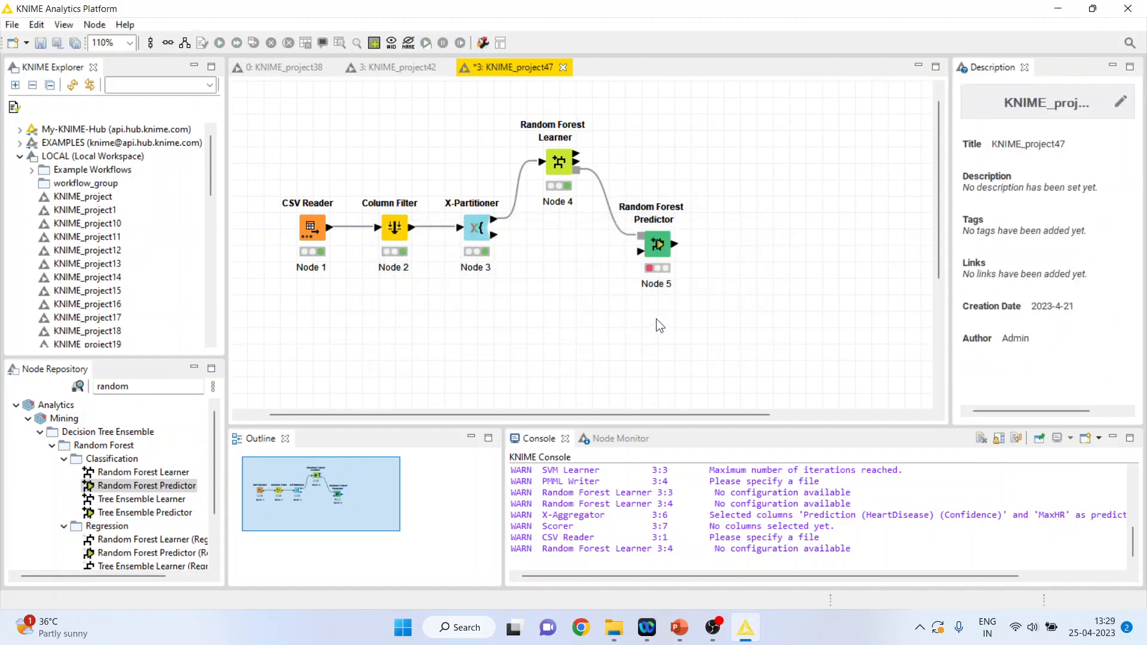
click(475, 228)
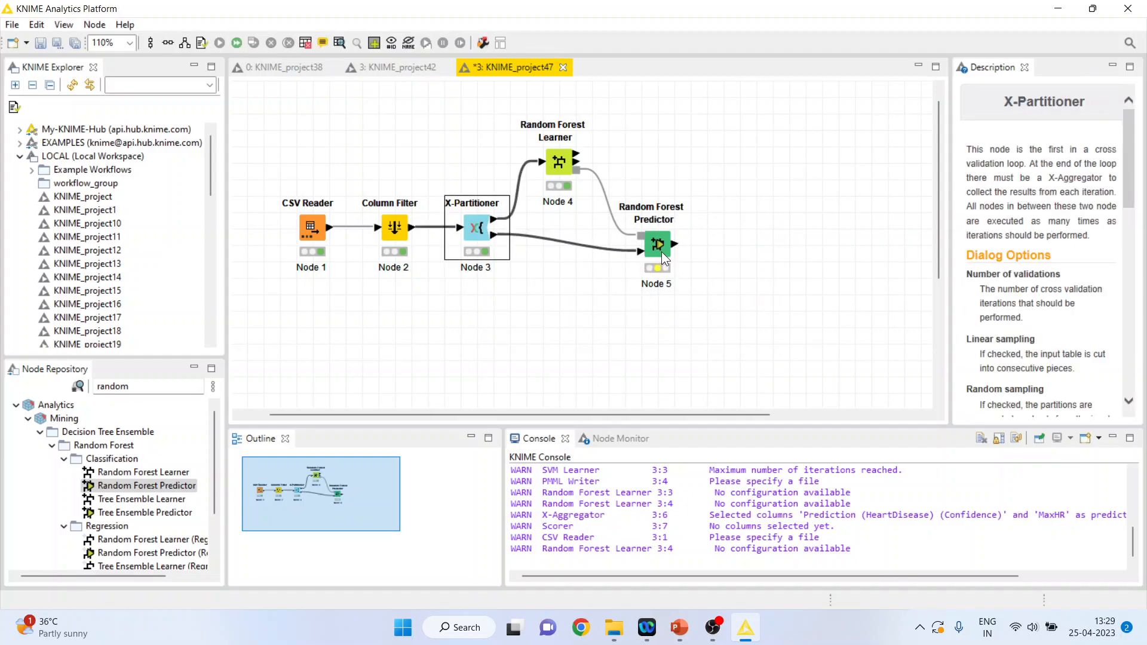
click(656, 244)
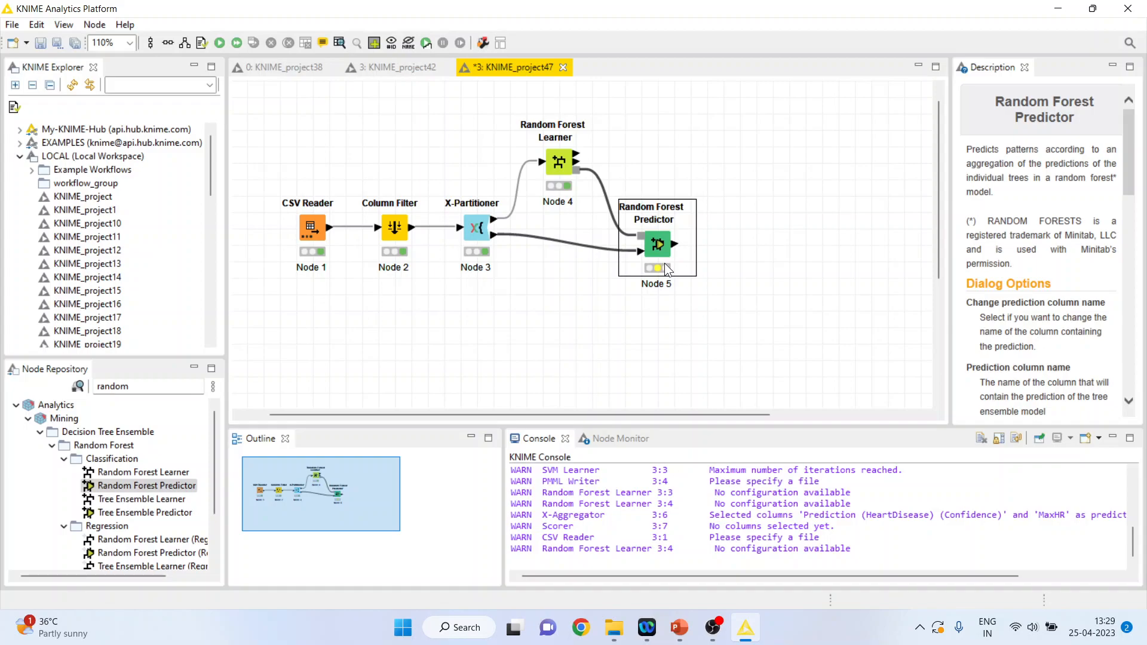
mouse_move(631, 267)
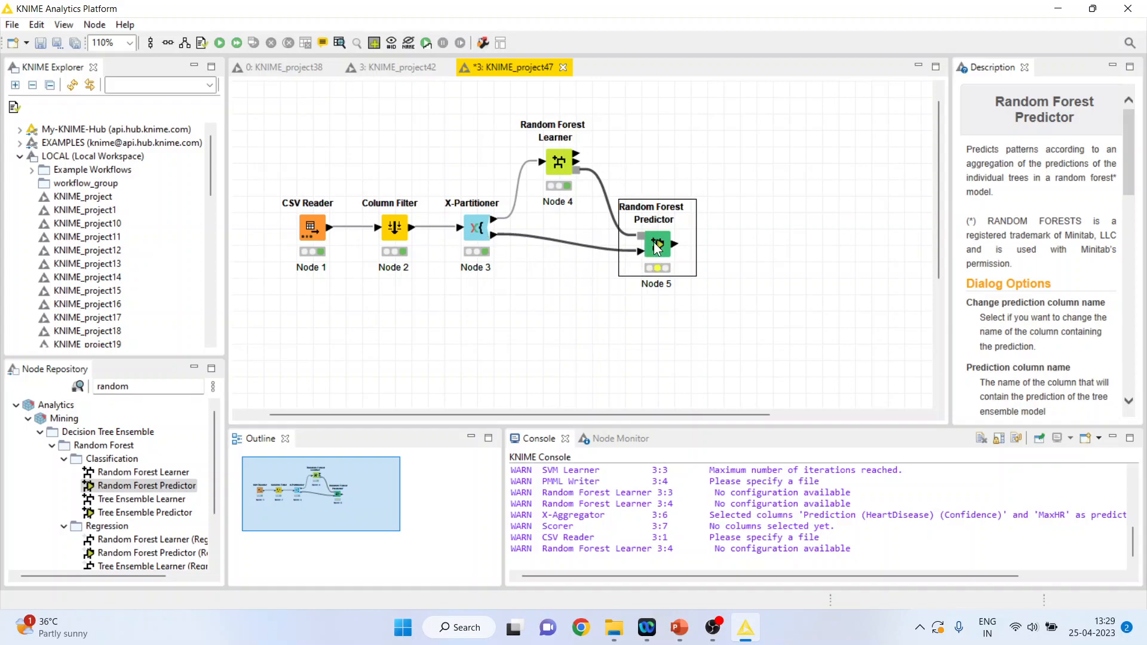
Enable renaming of the prediction column in the Random Forest Predictor settings
double_click(655, 244)
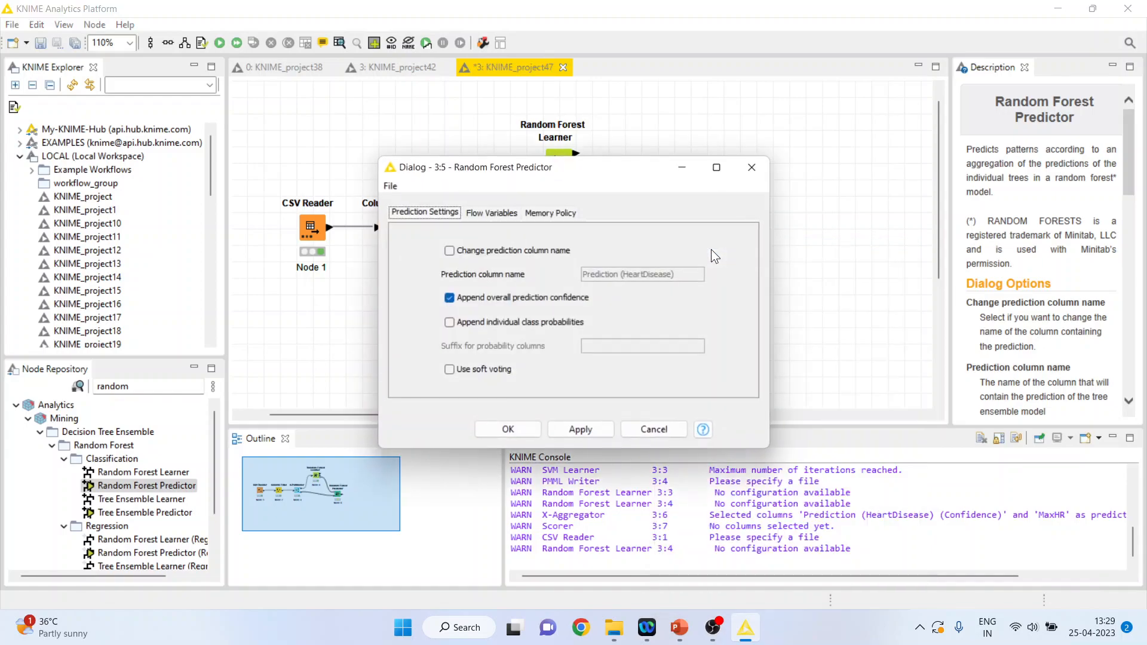
mouse_move(450, 259)
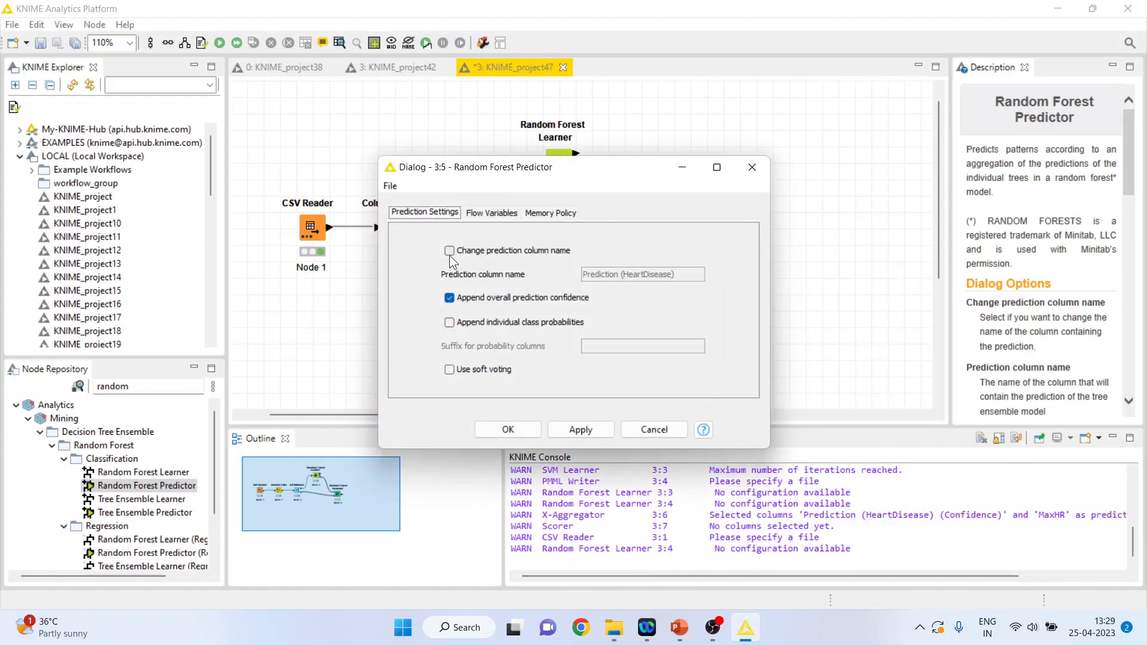
click(449, 250)
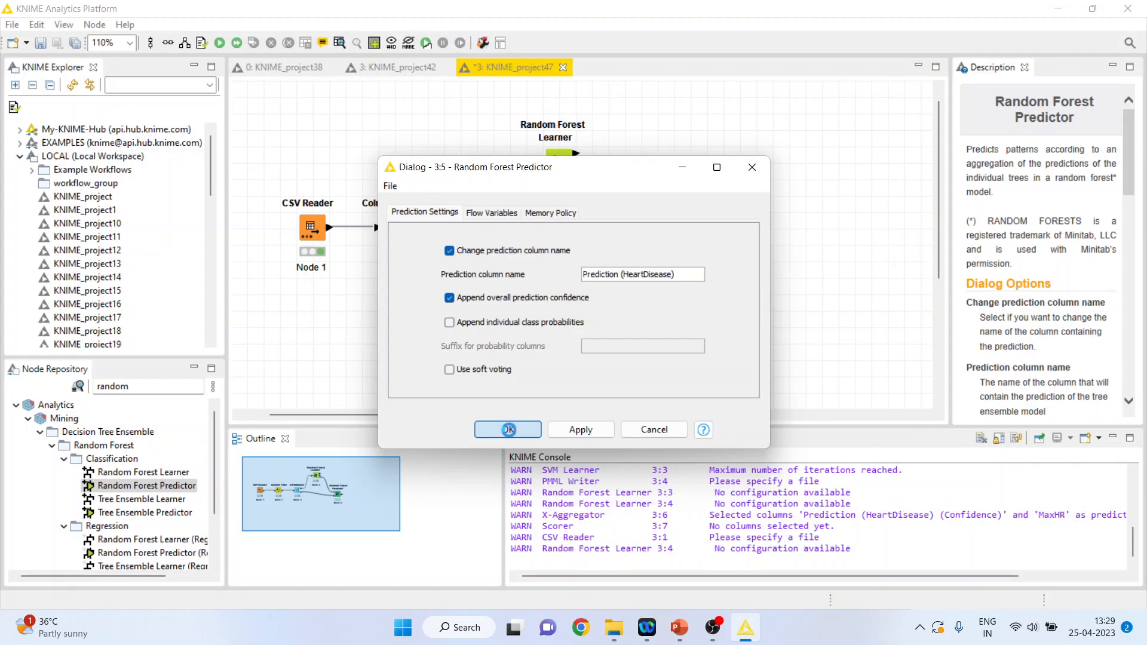
click(508, 429)
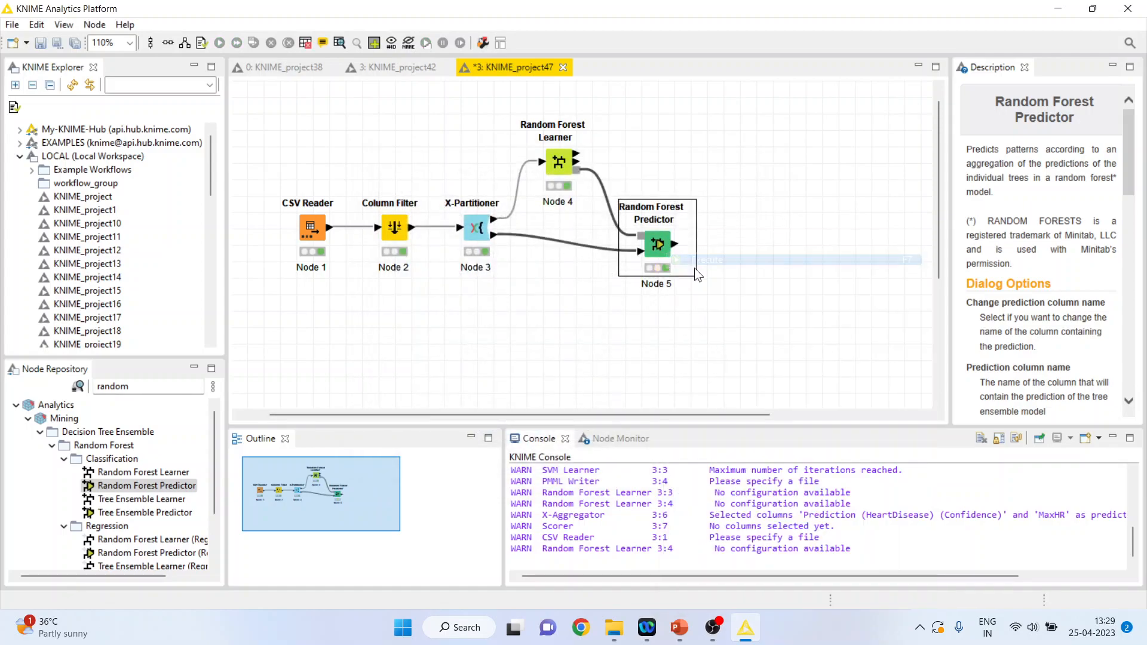
Review the predictor's prediction output table and close it
right_click(656, 244)
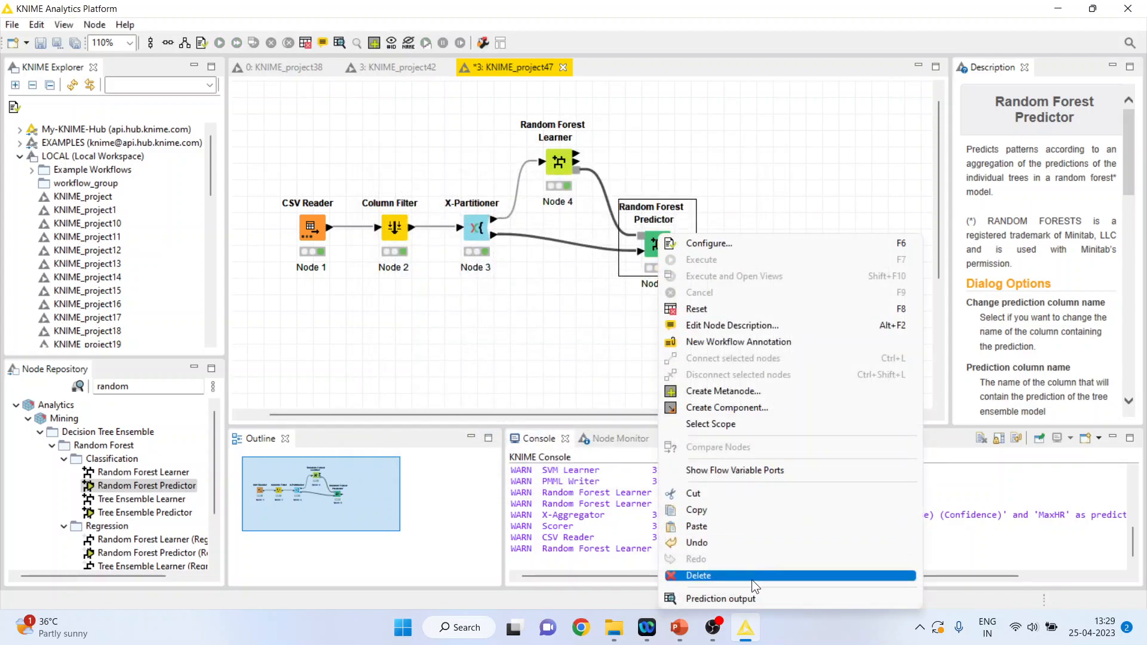
click(720, 599)
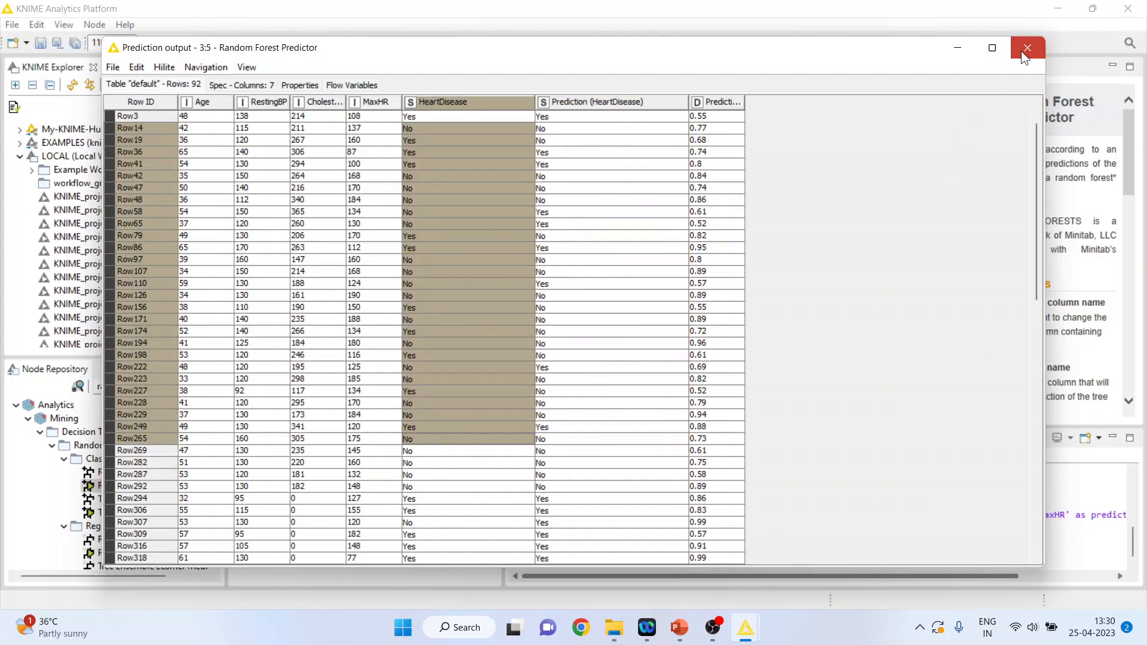
click(1028, 48)
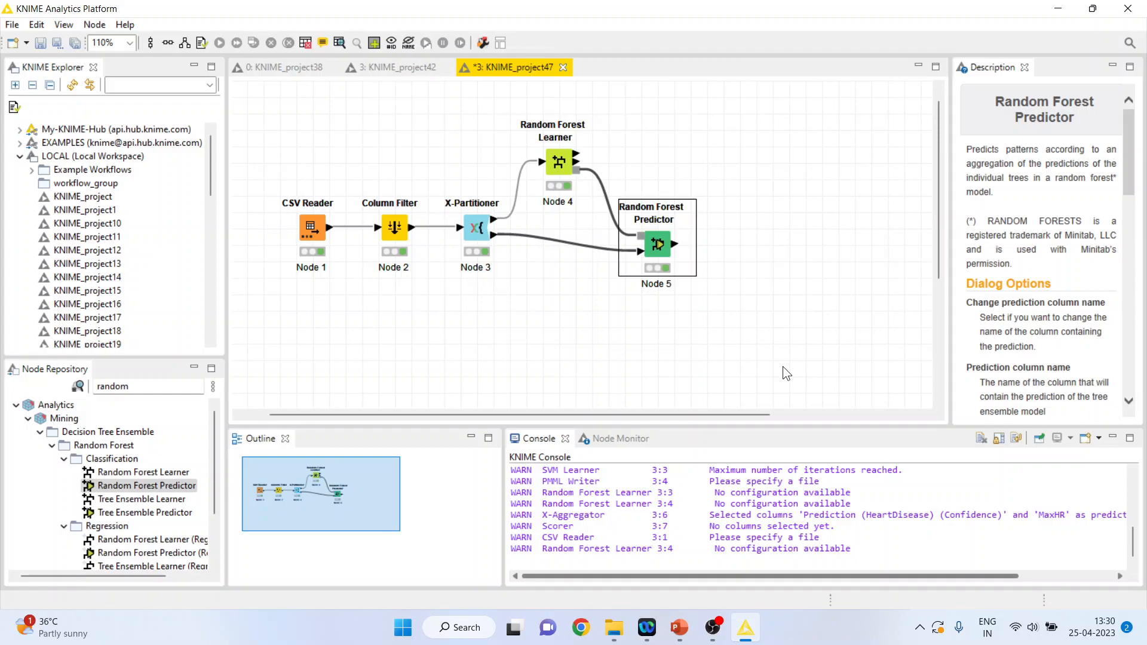
Add an X-Aggregator with HeartDisease as target column and execute it
click(146, 386)
text(aggr)
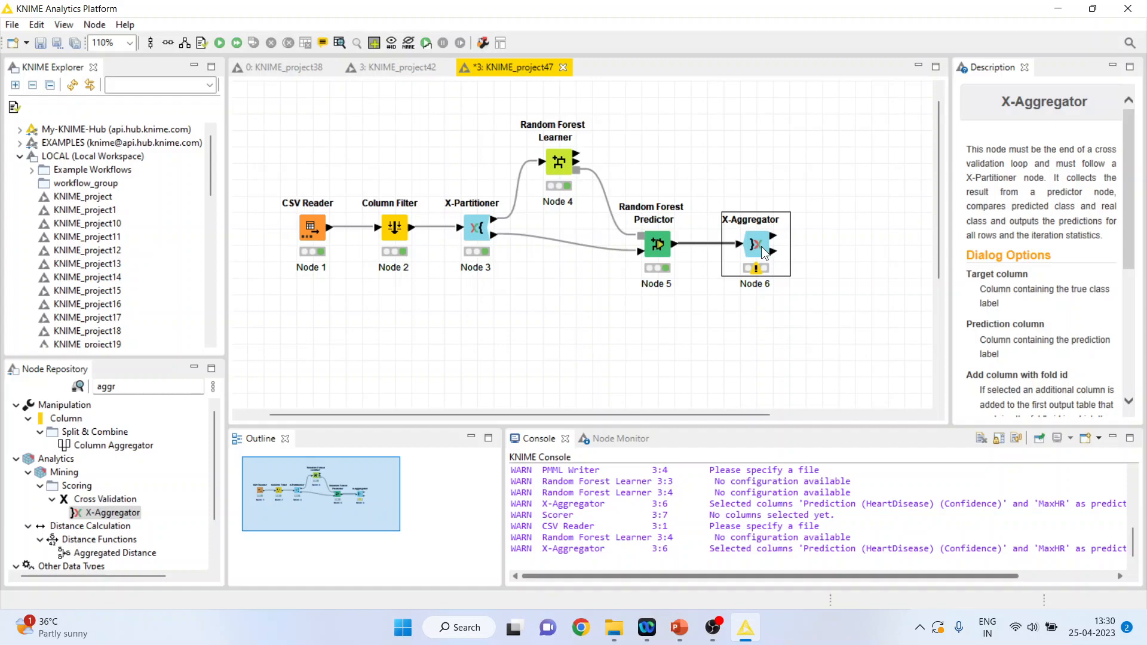
double_click(753, 243)
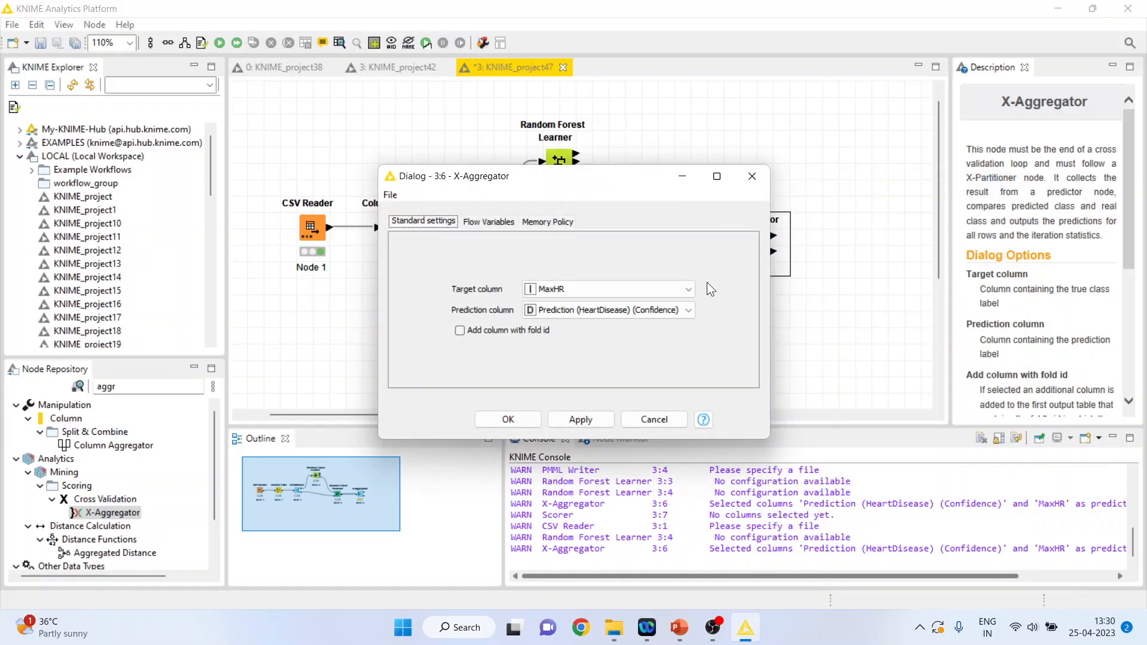
click(607, 288)
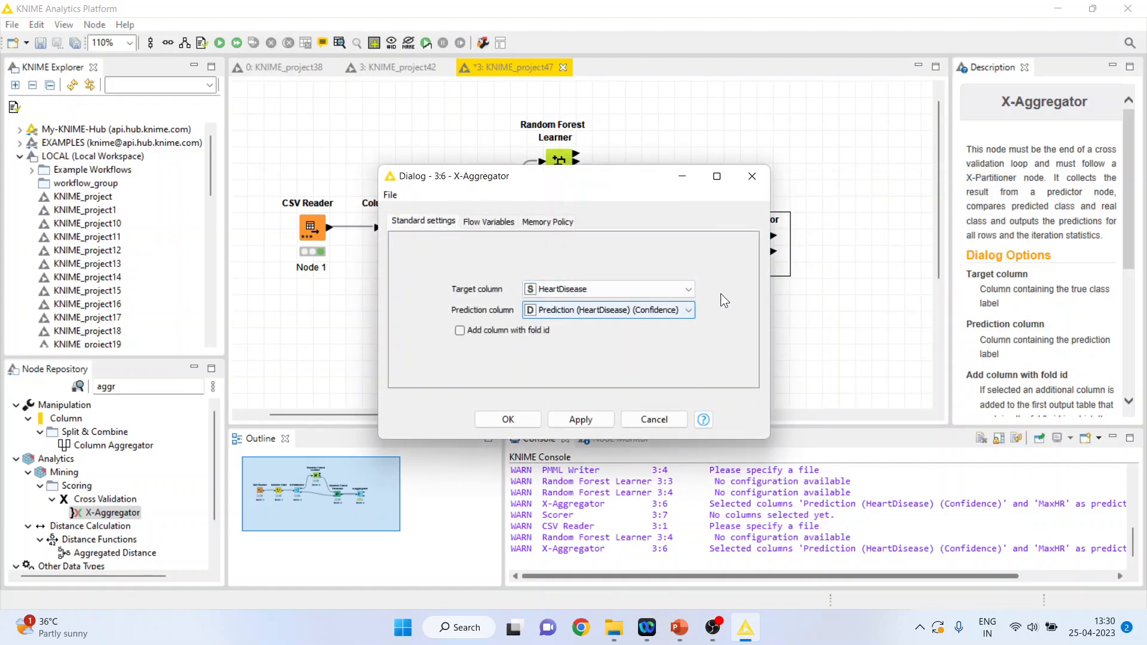
click(685, 309)
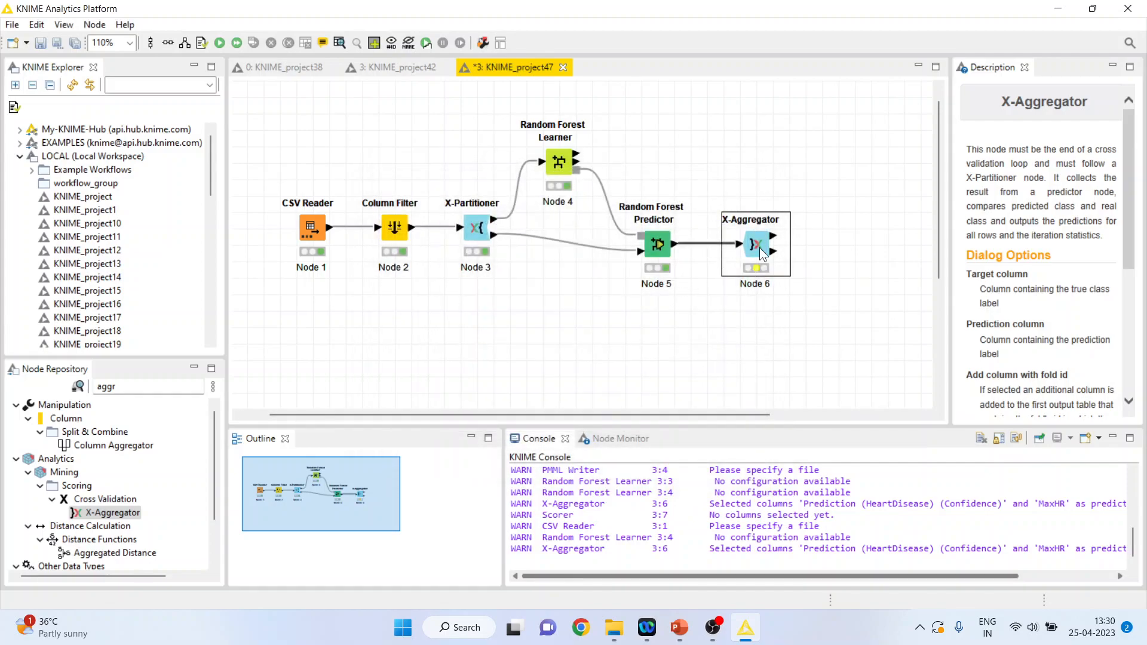
click(220, 42)
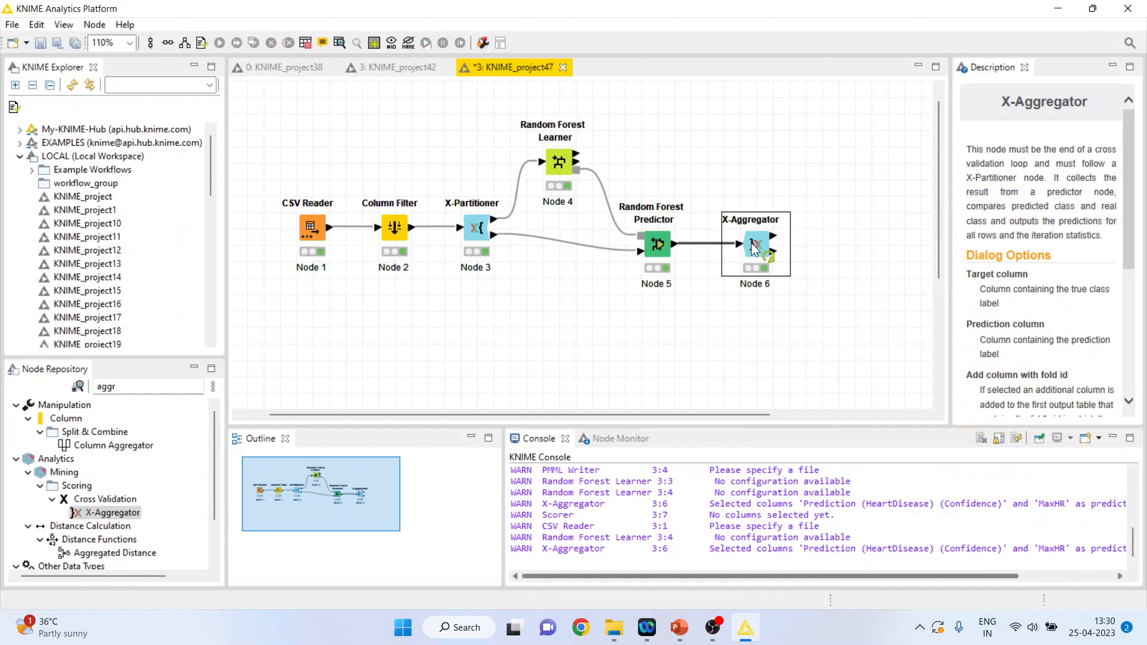
Review the X-Aggregator's 918-row aggregated prediction table and close it
right_click(754, 245)
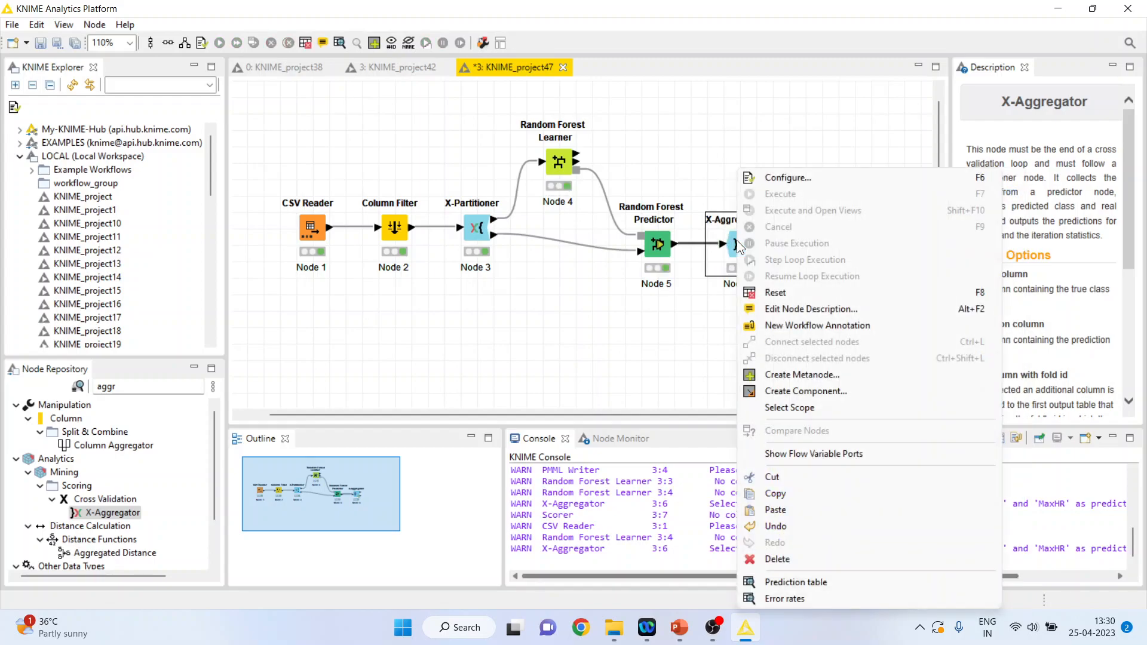
click(796, 582)
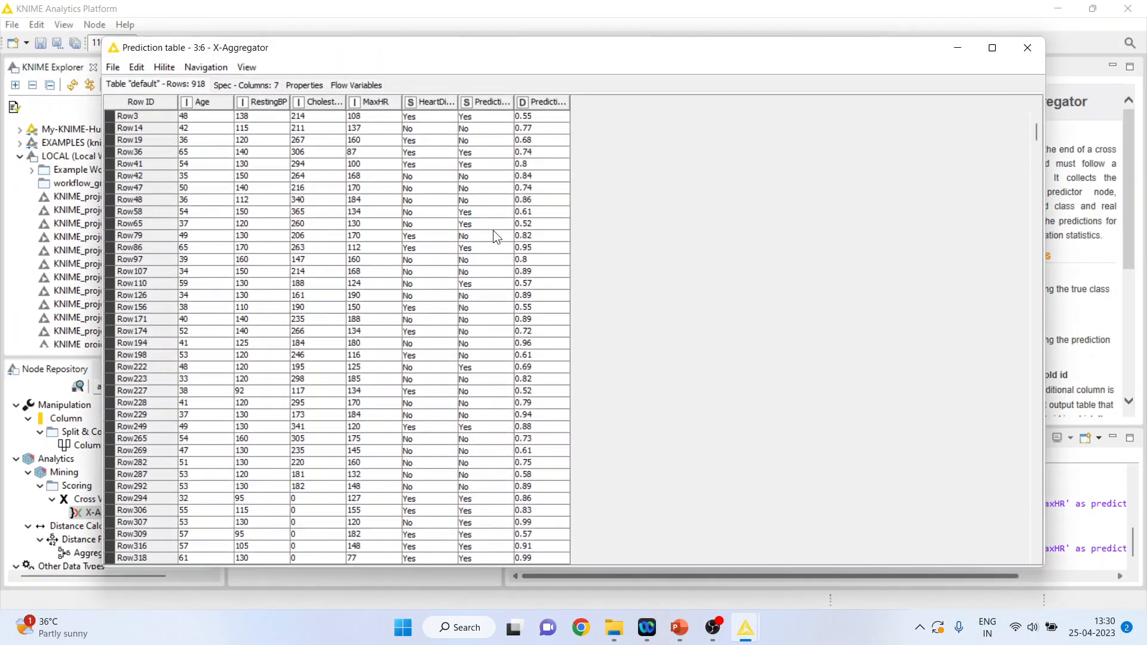
click(428, 127)
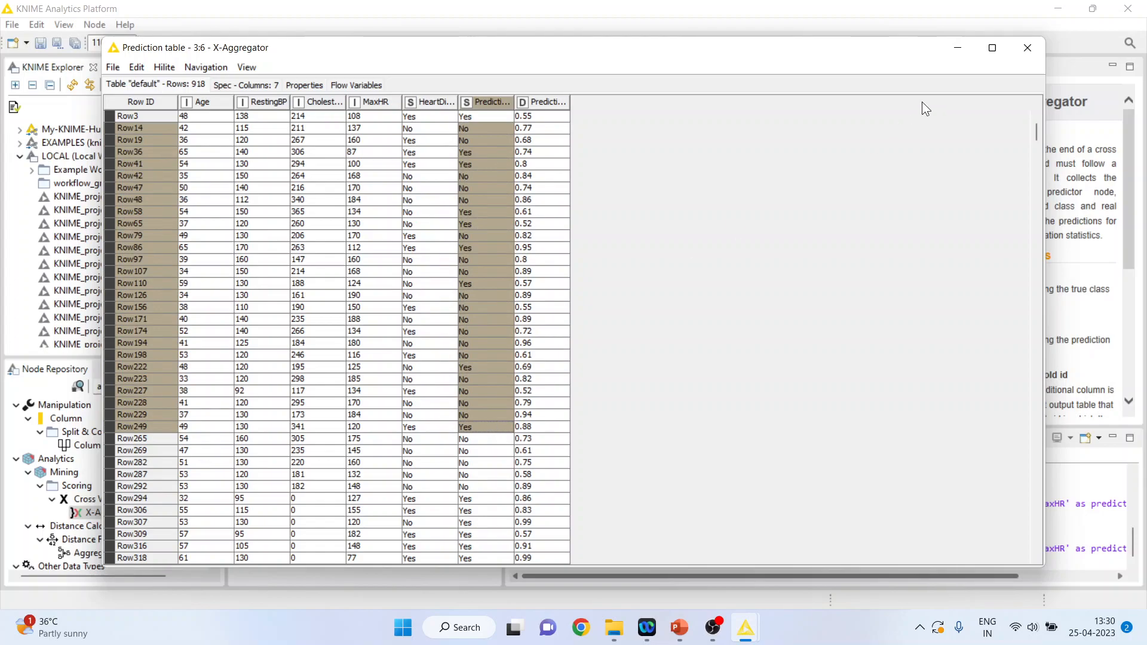
click(1027, 48)
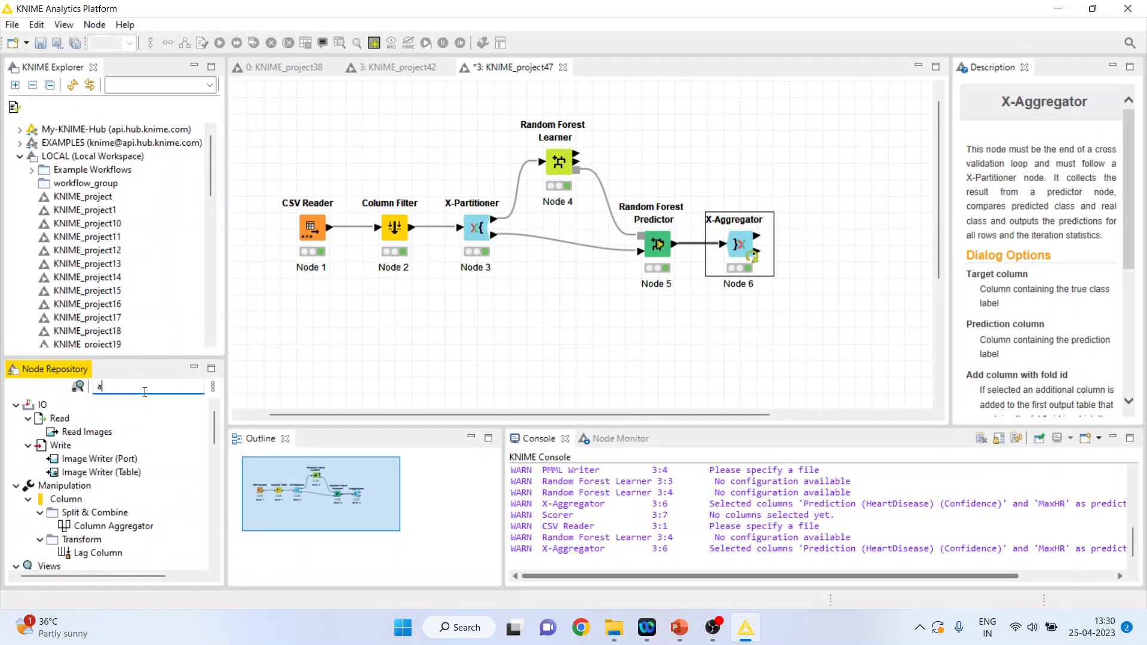
Add a Scorer comparing HeartDisease with its prediction and view its confusion matrix (72.658% accuracy)
text(scorer)
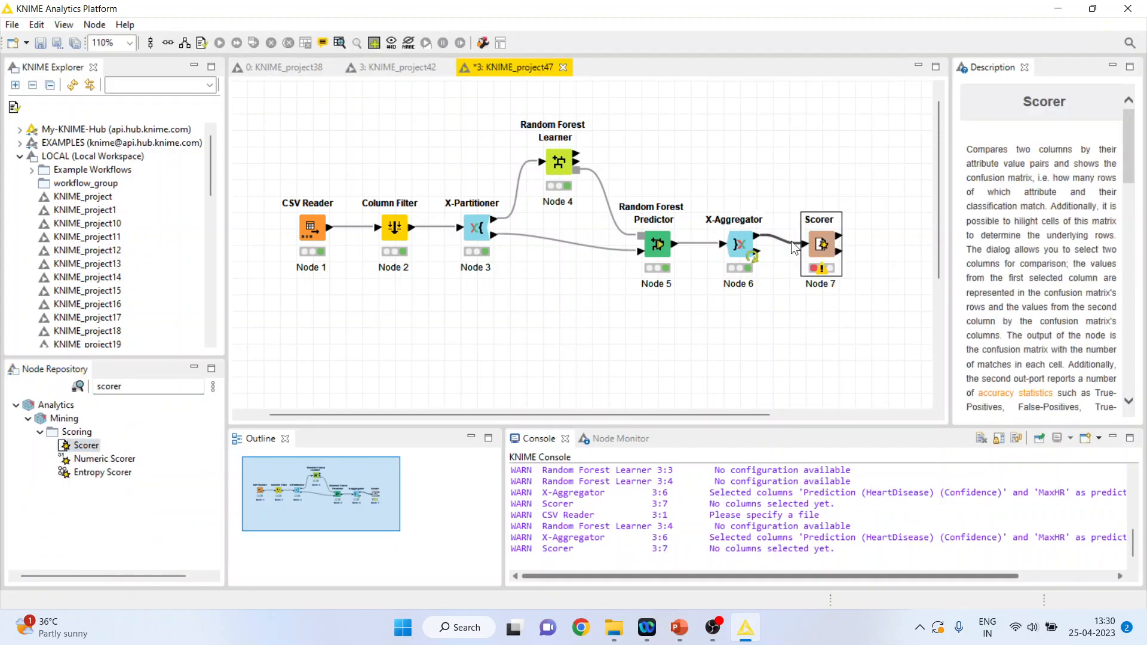
right_click(819, 244)
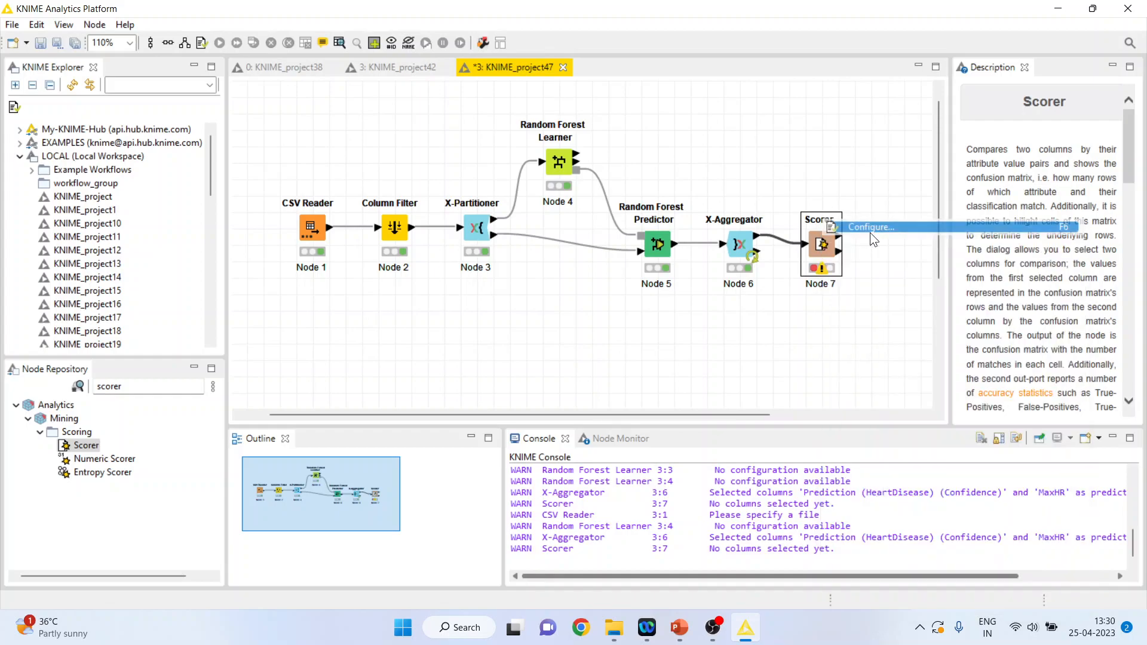
click(870, 227)
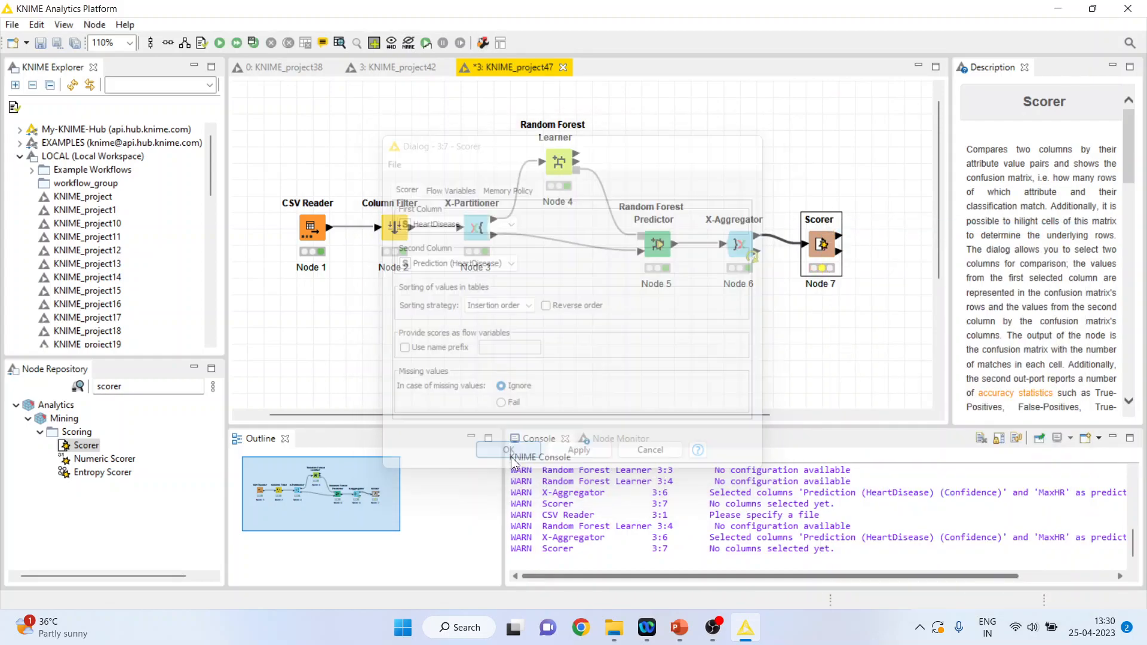
right_click(820, 244)
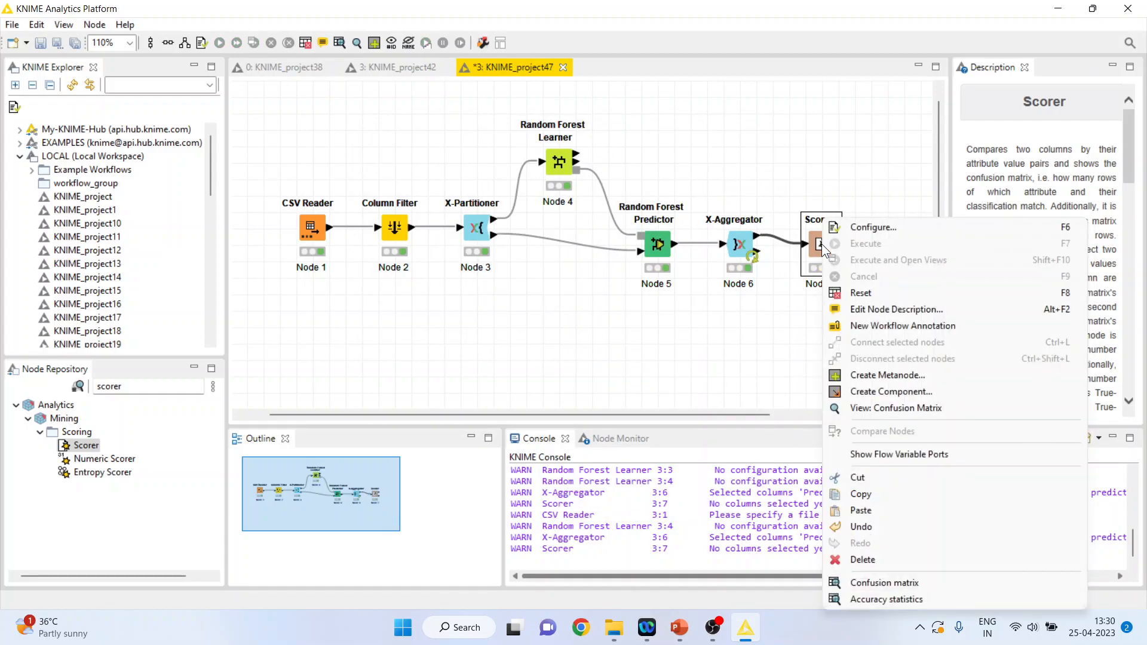
click(895, 409)
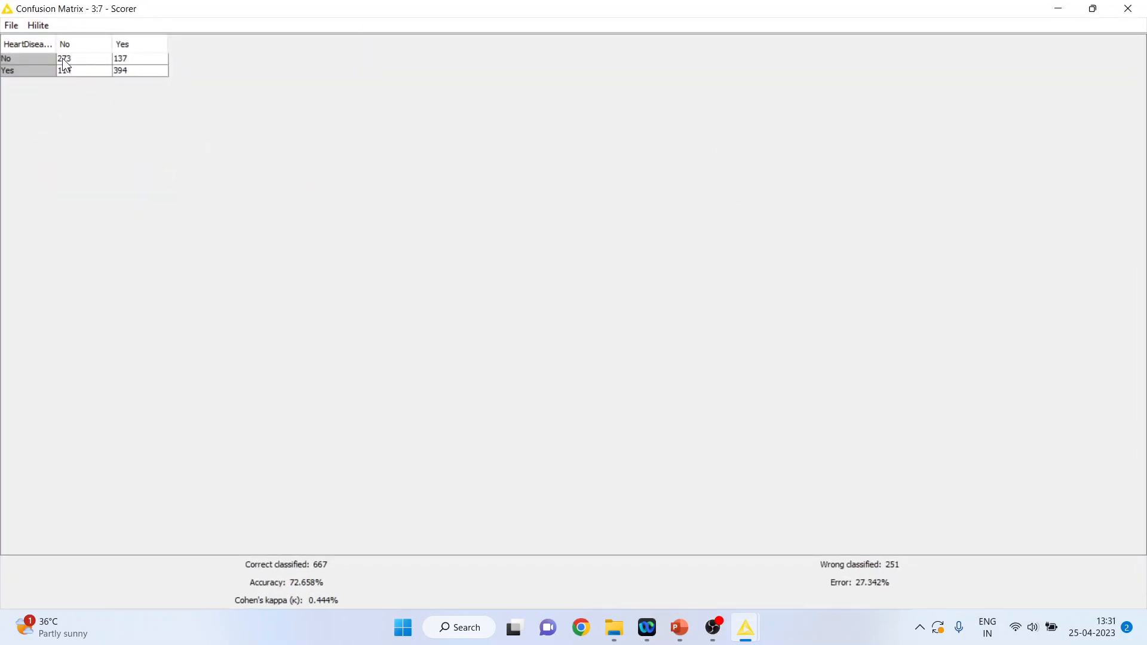
Hilite the 273, 394 and 137 confusion-matrix cells, then return to the Random Forest presentation
click(64, 58)
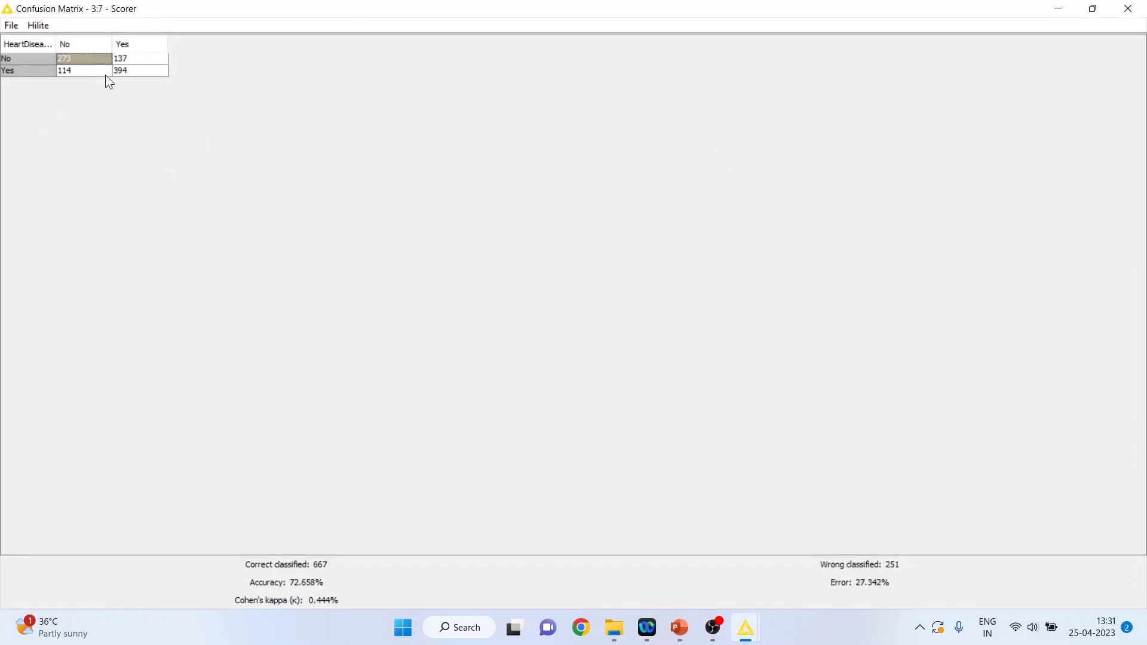
click(139, 71)
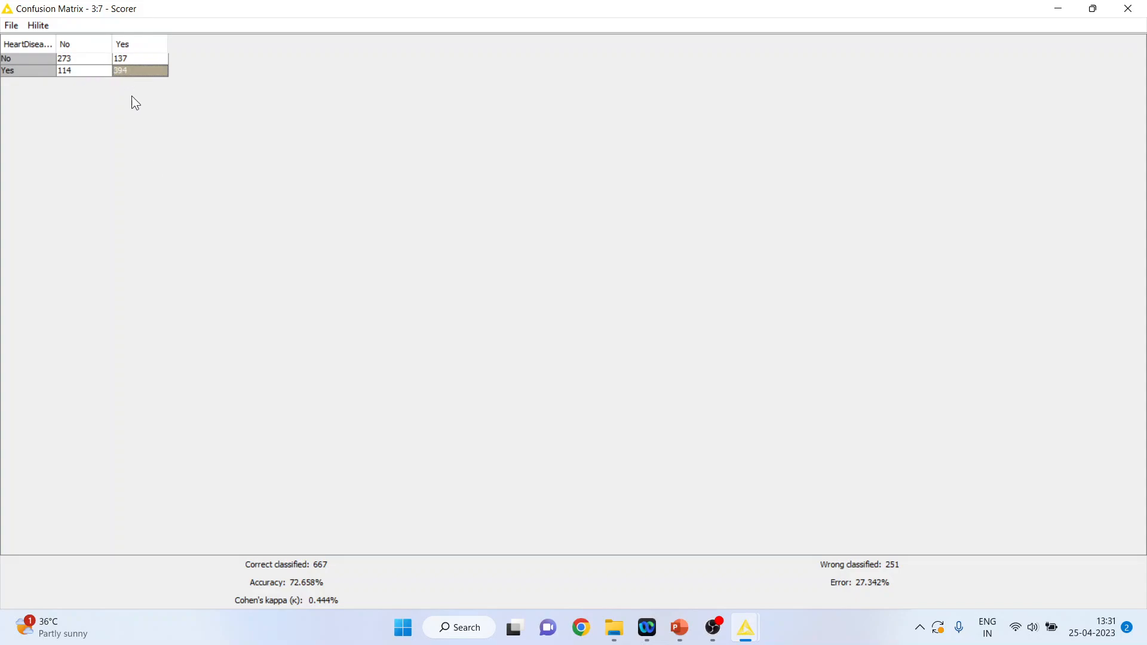
mouse_move(364, 584)
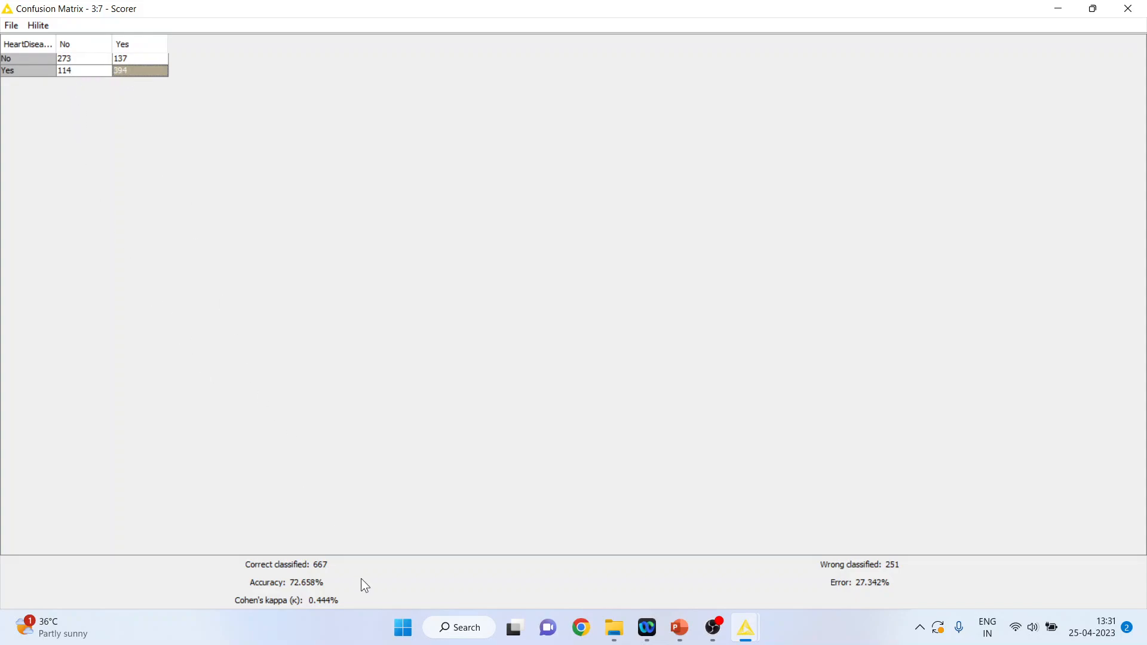
mouse_move(377, 580)
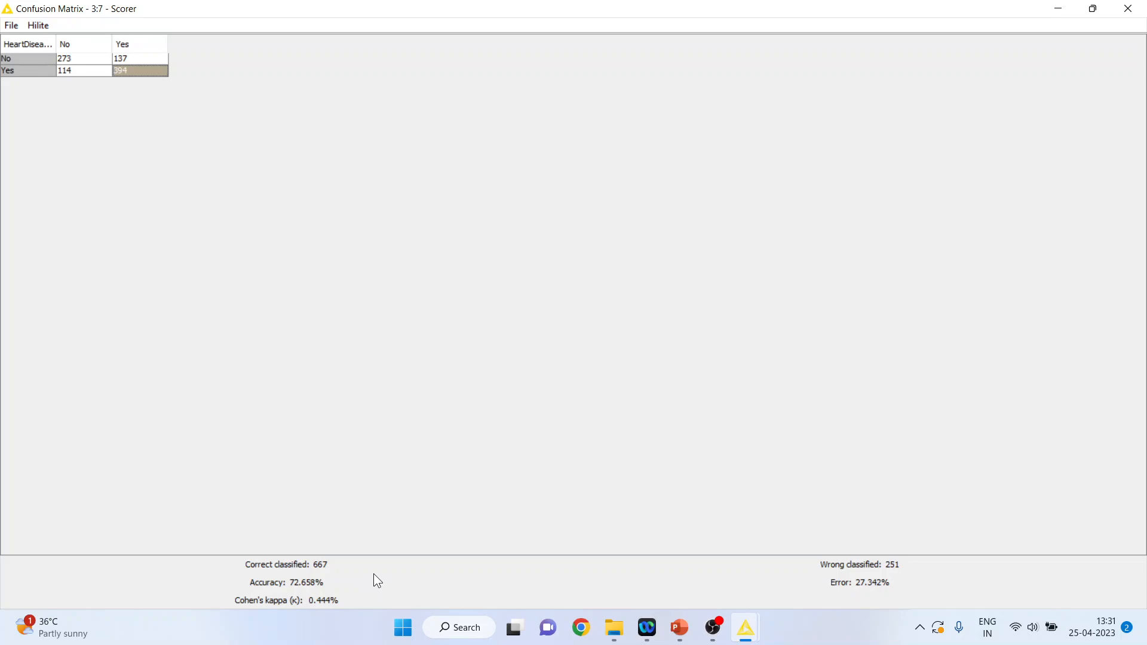
mouse_move(317, 305)
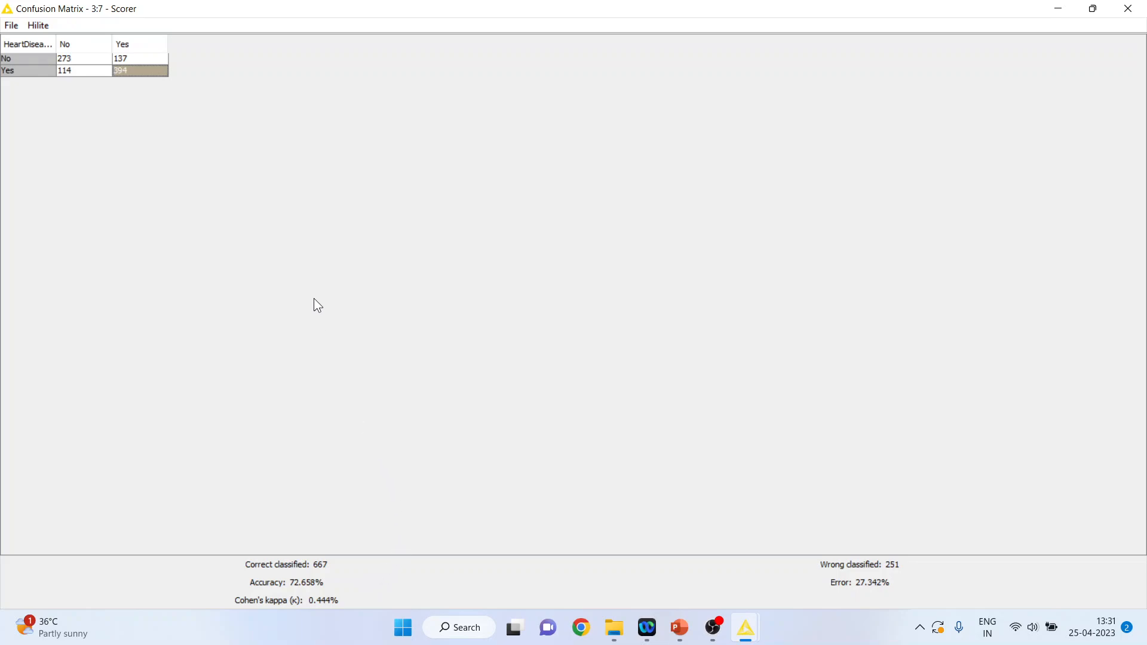
click(82, 71)
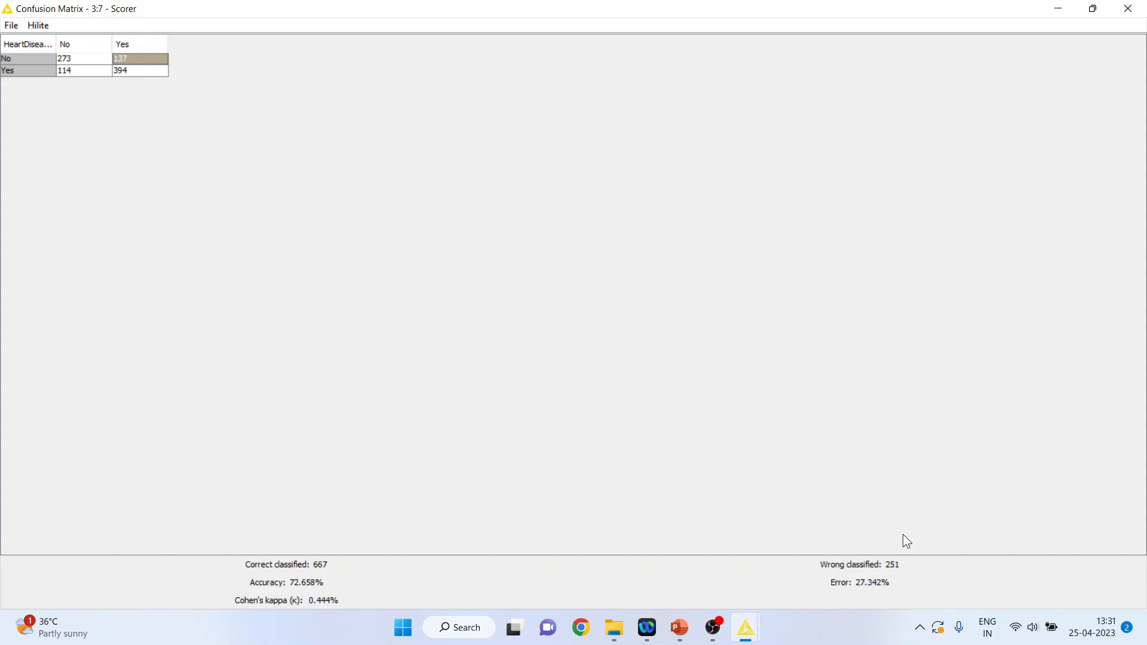
mouse_move(946, 584)
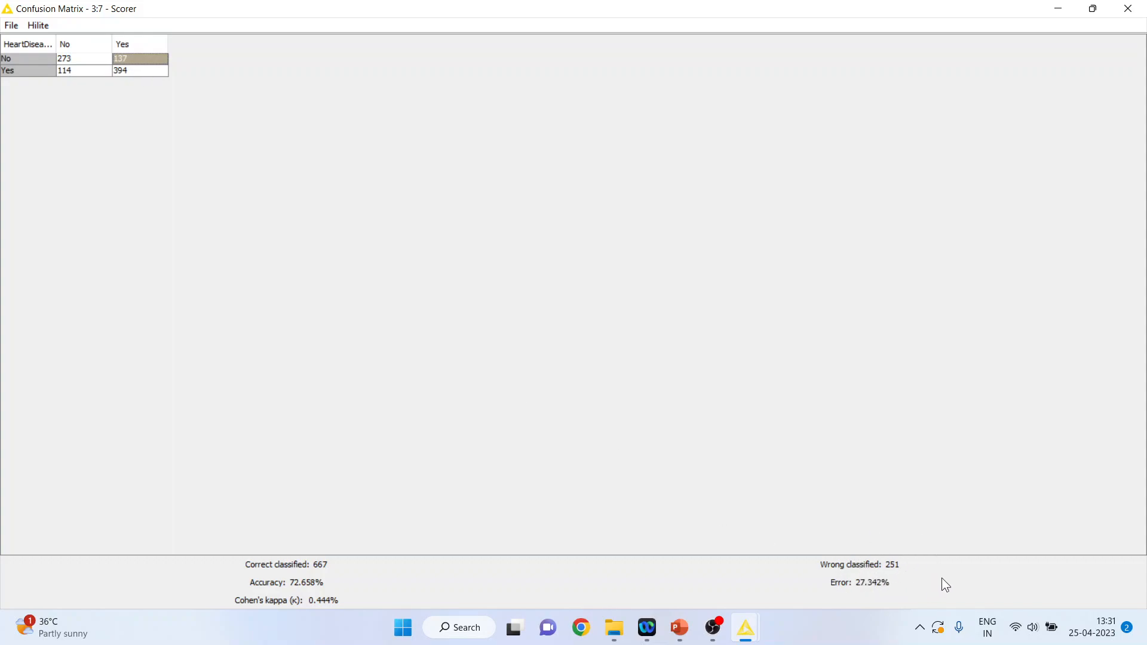
mouse_move(946, 568)
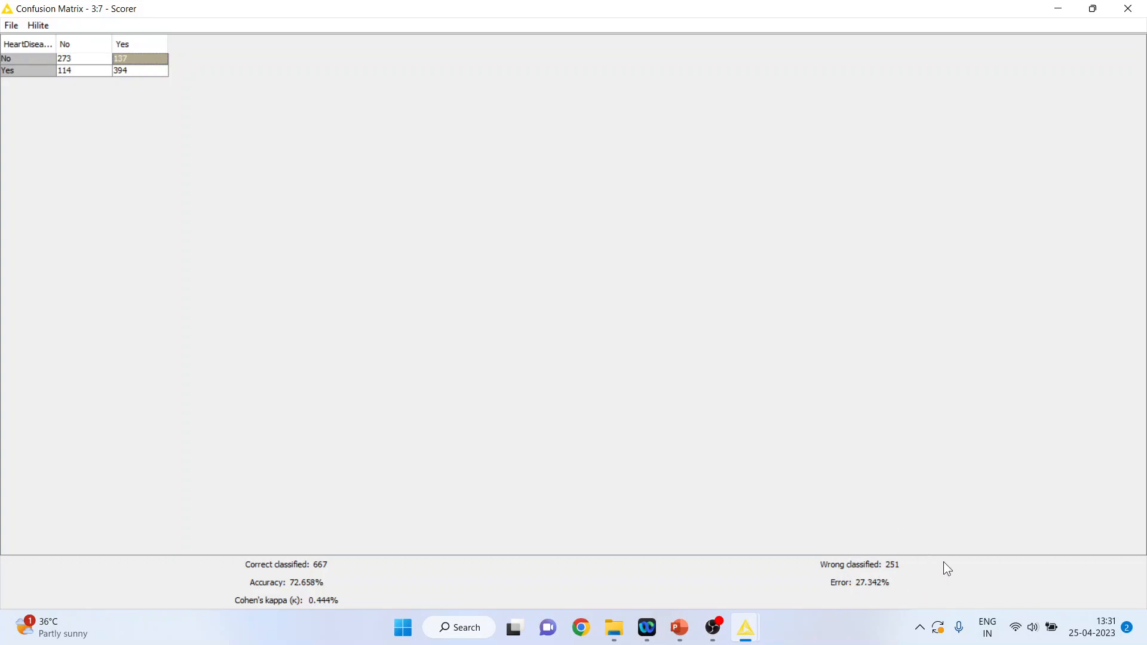
mouse_move(312, 592)
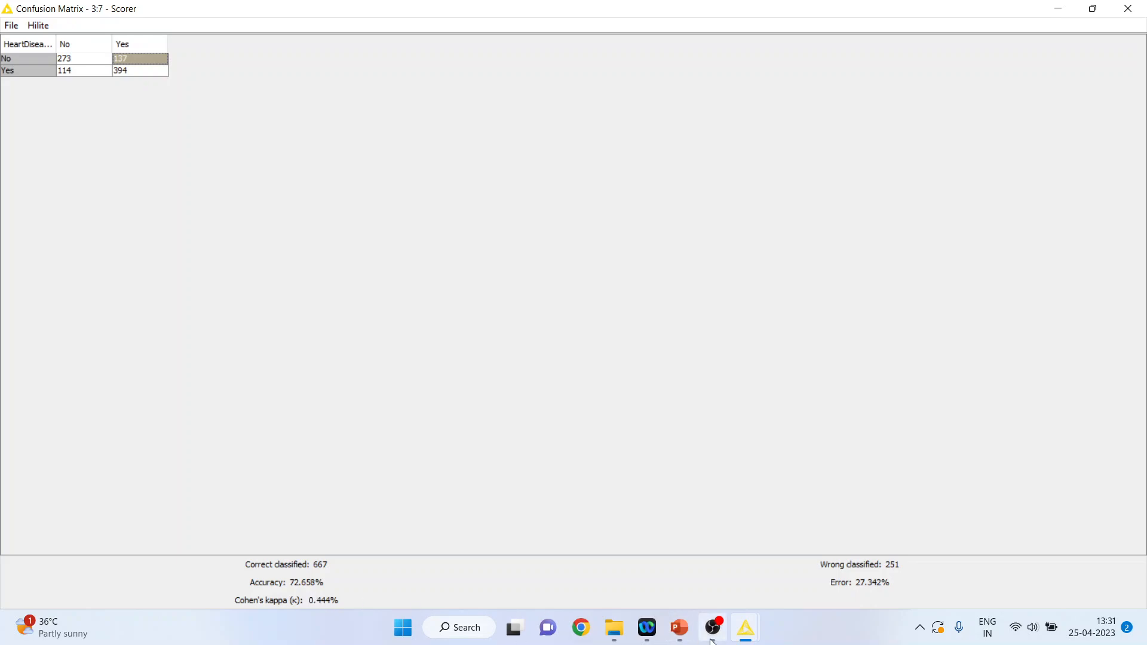
mouse_move(676, 627)
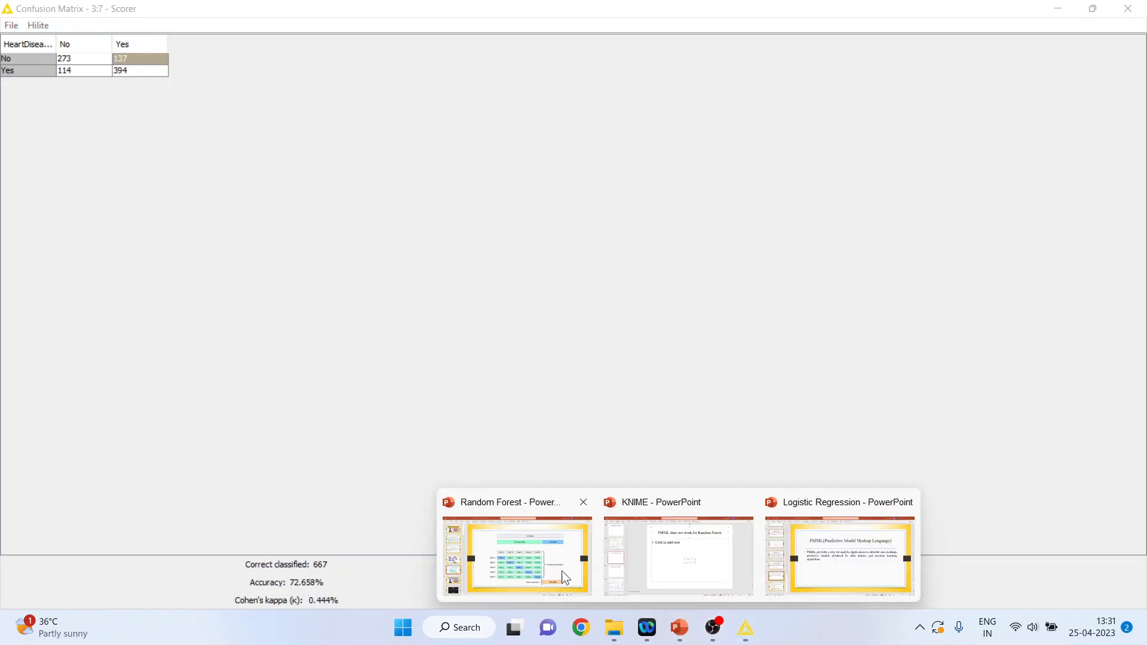
click(516, 556)
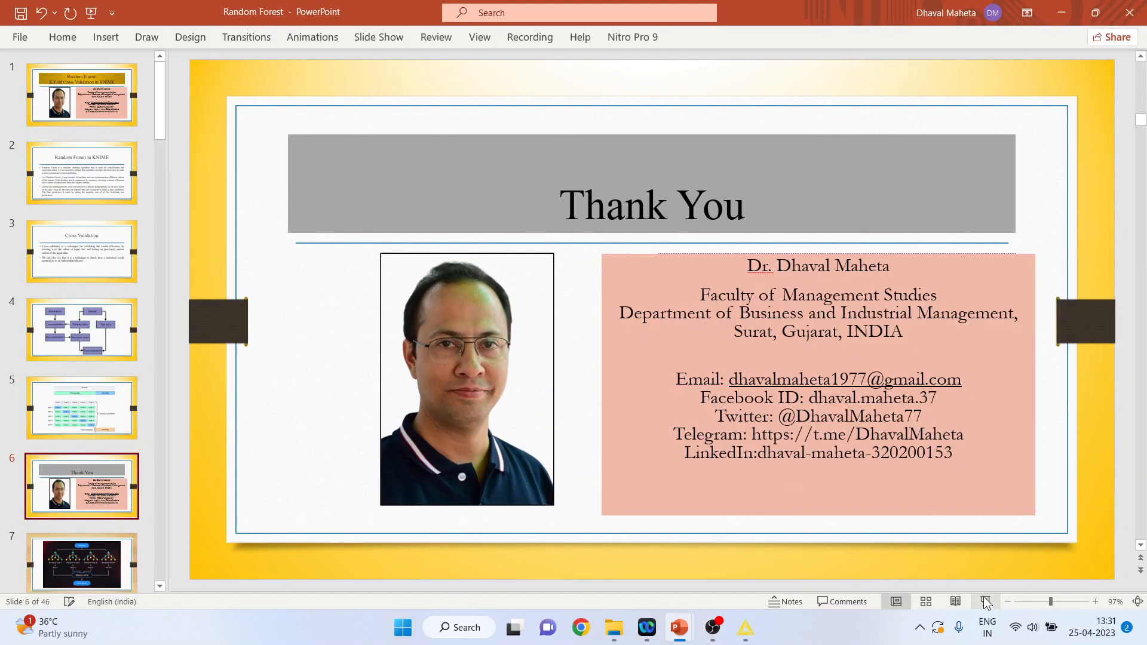